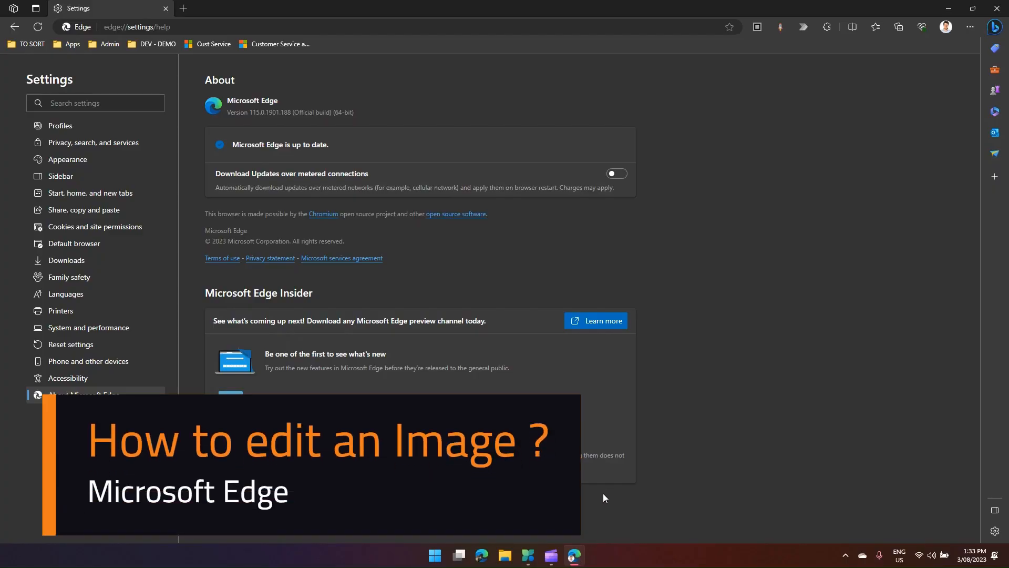
pyautogui.moveTo(605, 498)
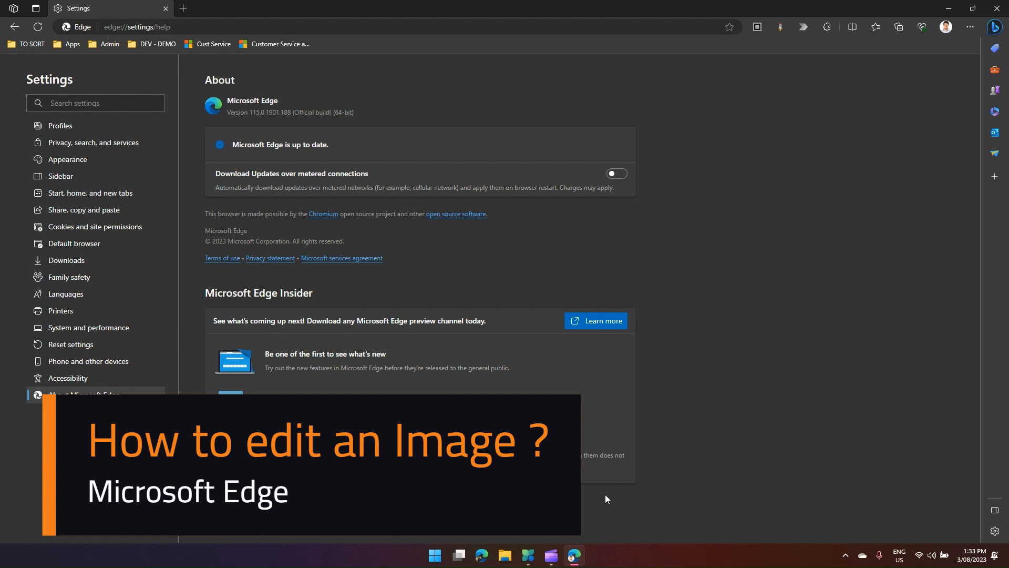
pyautogui.moveTo(221, 122)
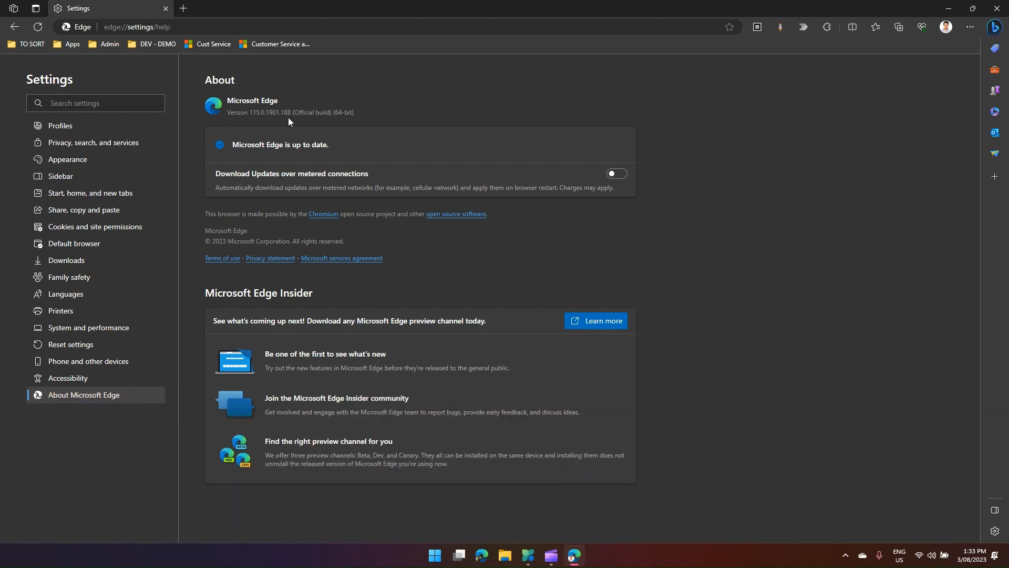
# Load microsoft.com in a new tab and scroll to the Xbox Series S 'Power your dreams' banner
pyautogui.click(307, 8)
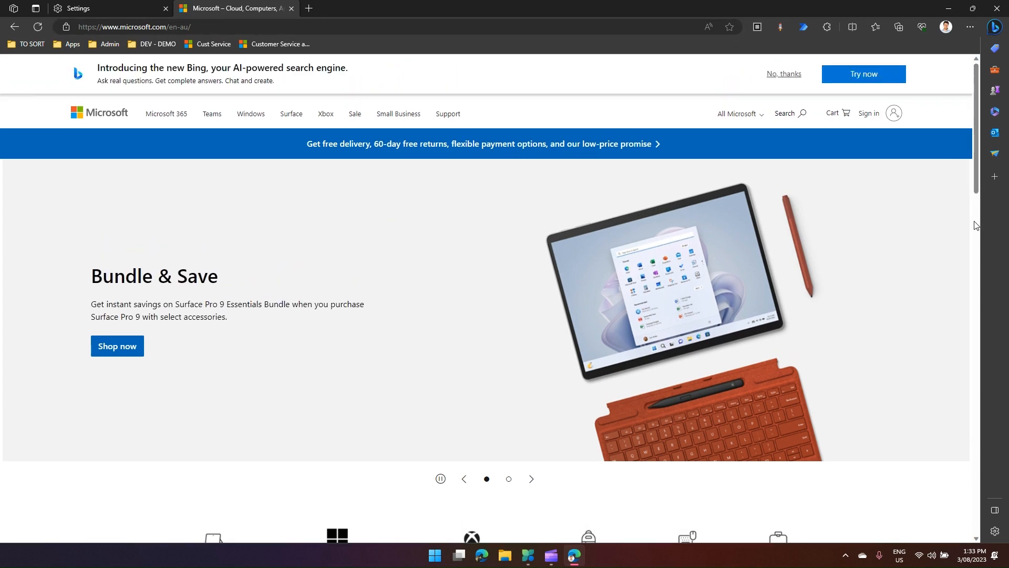
pyautogui.scroll(-3)
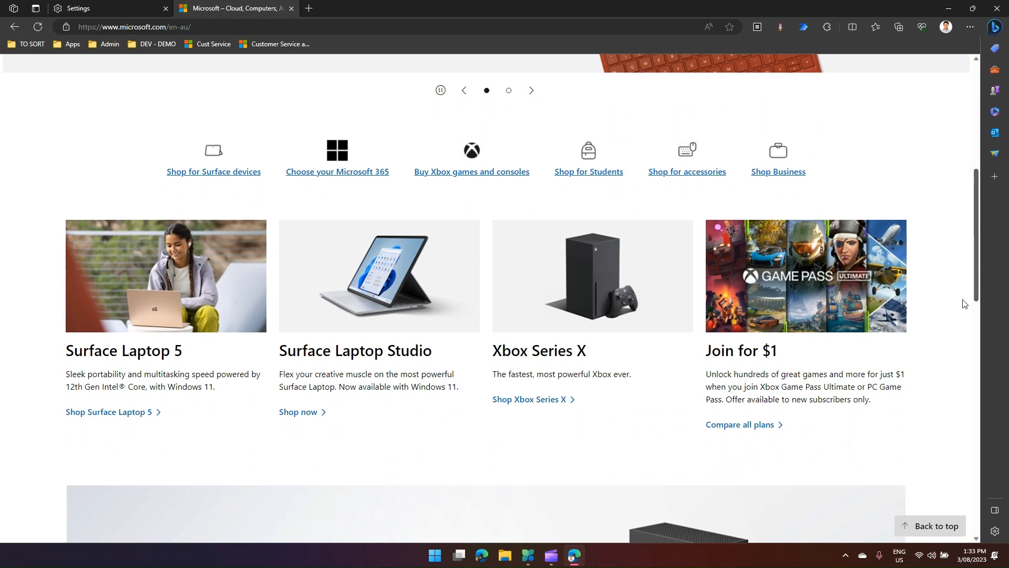
pyautogui.scroll(-3)
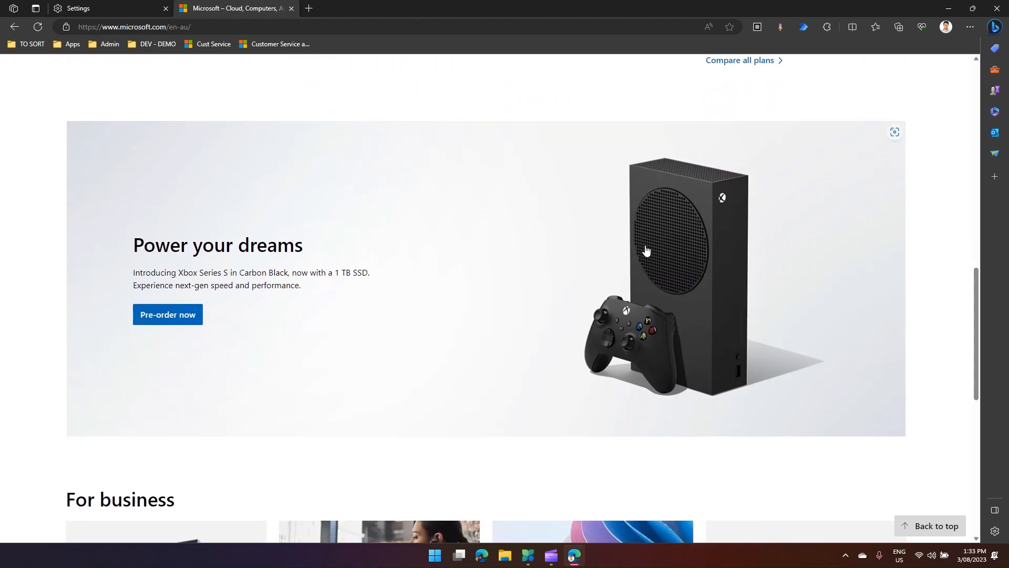
pyautogui.moveTo(641, 183)
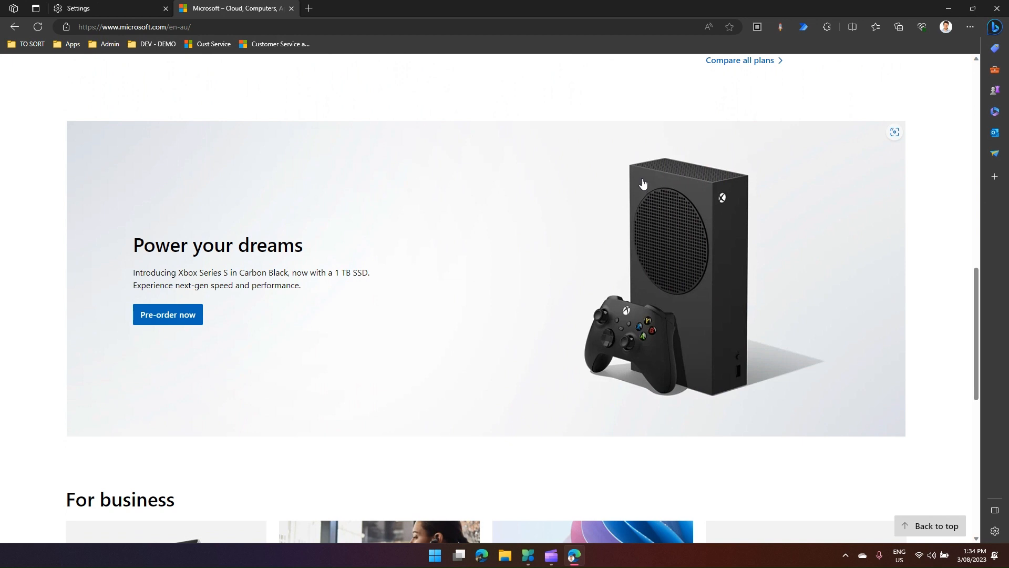
# Choose Edit image on the Xbox banner to load it in Edge's built-in image editor
pyautogui.rightClick(642, 179)
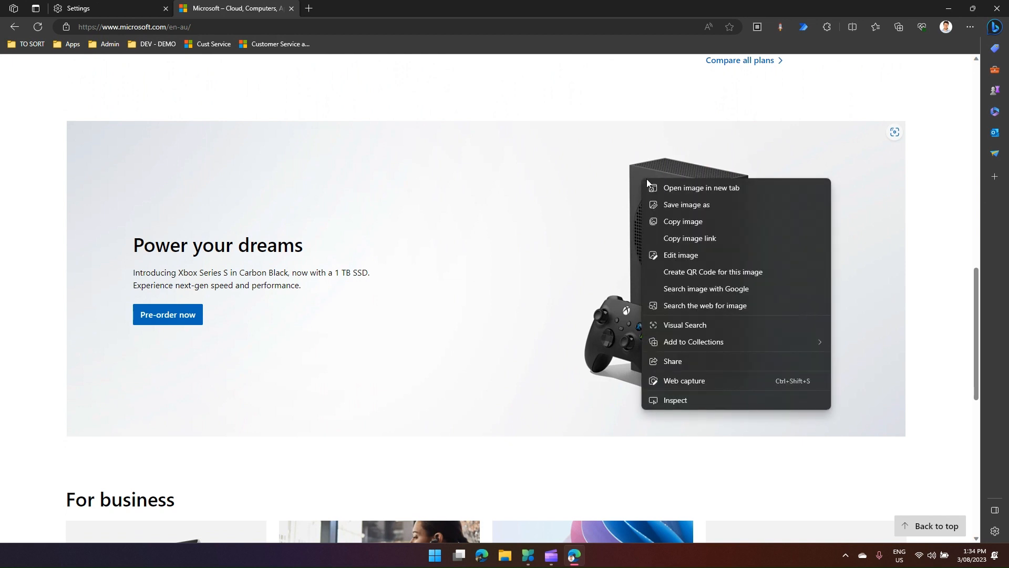
pyautogui.moveTo(680, 256)
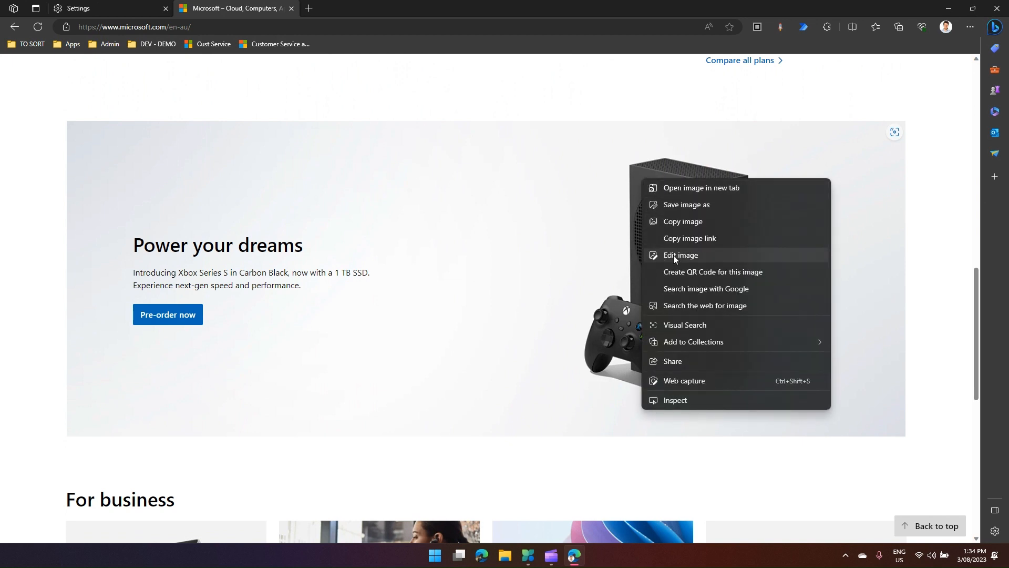
pyautogui.moveTo(699, 259)
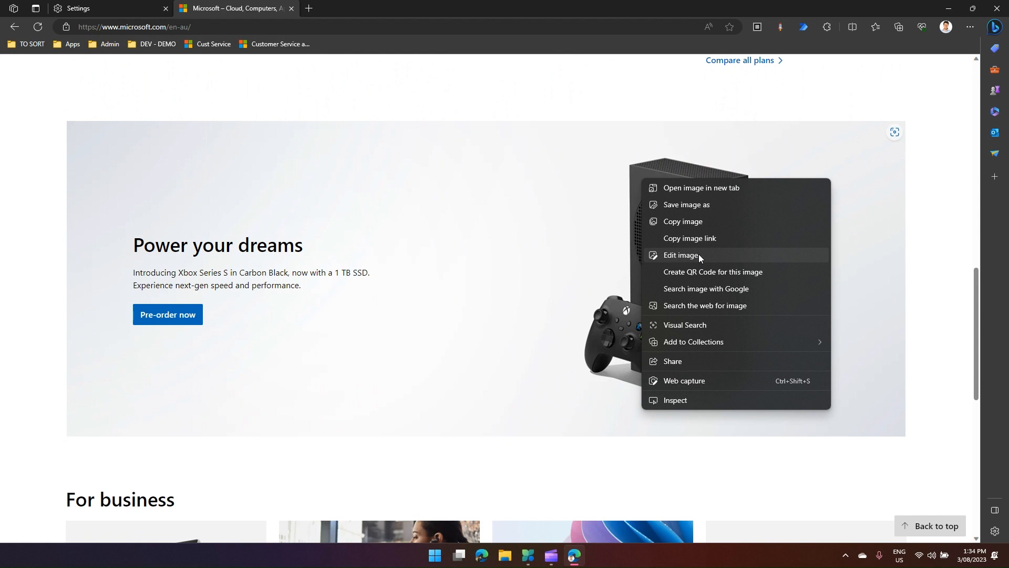
pyautogui.click(680, 257)
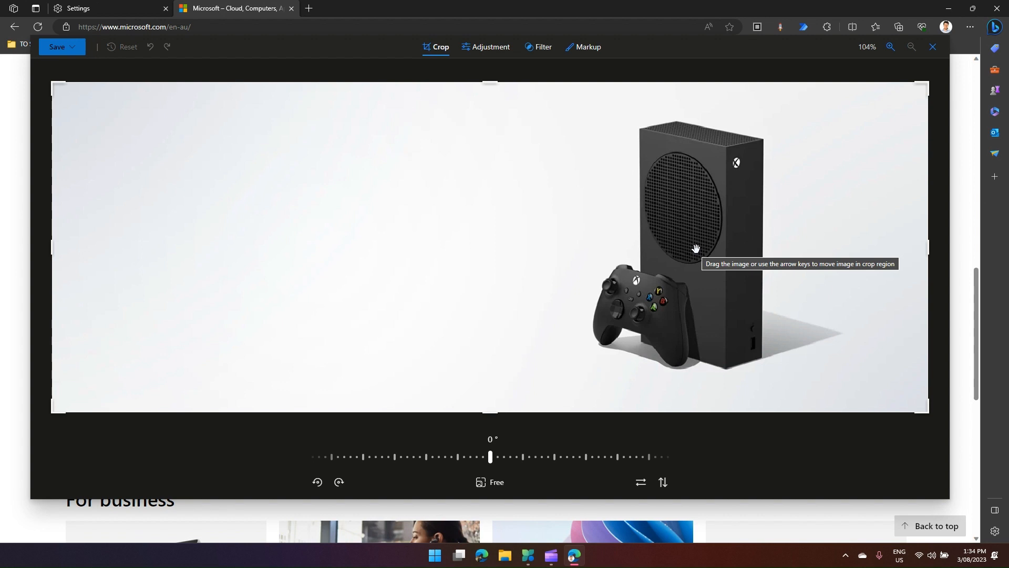
pyautogui.moveTo(660, 393)
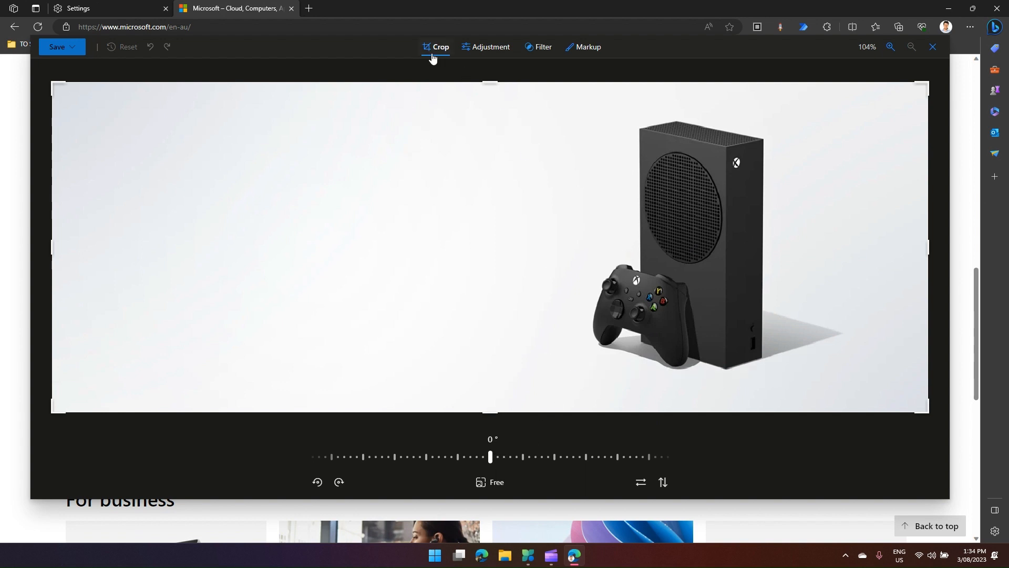
# Crop away the top edge and empty left side, then recentre the console in the crop box
pyautogui.moveTo(490, 84); pyautogui.dragTo(490, 110)
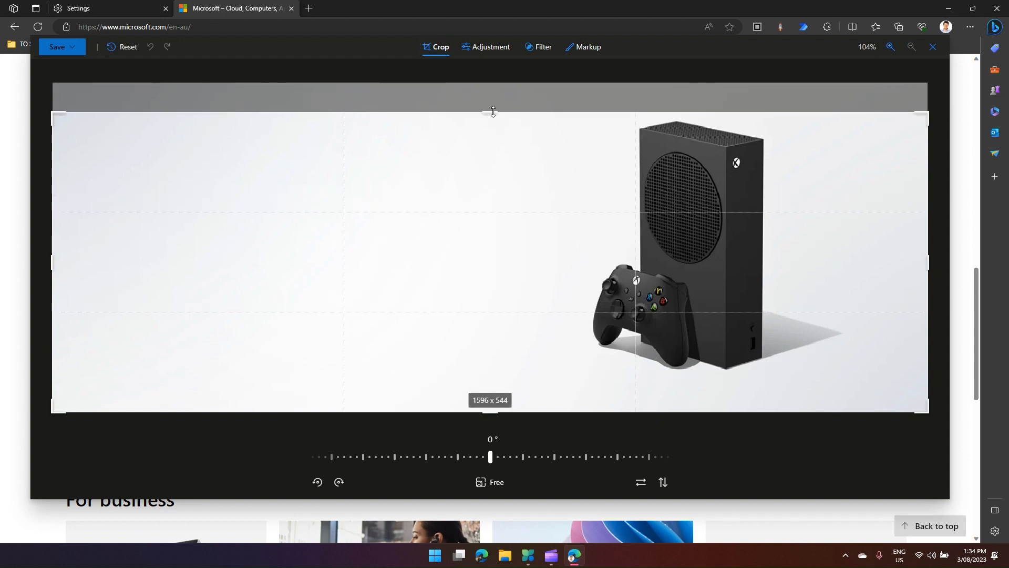
pyautogui.moveTo(53, 263); pyautogui.dragTo(198, 245)
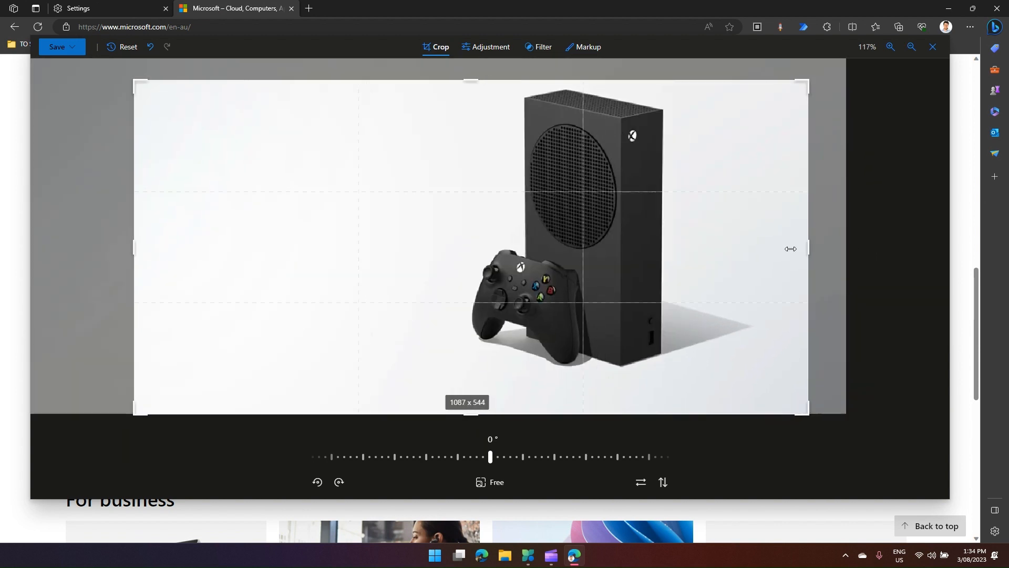
pyautogui.moveTo(135, 248); pyautogui.dragTo(174, 248)
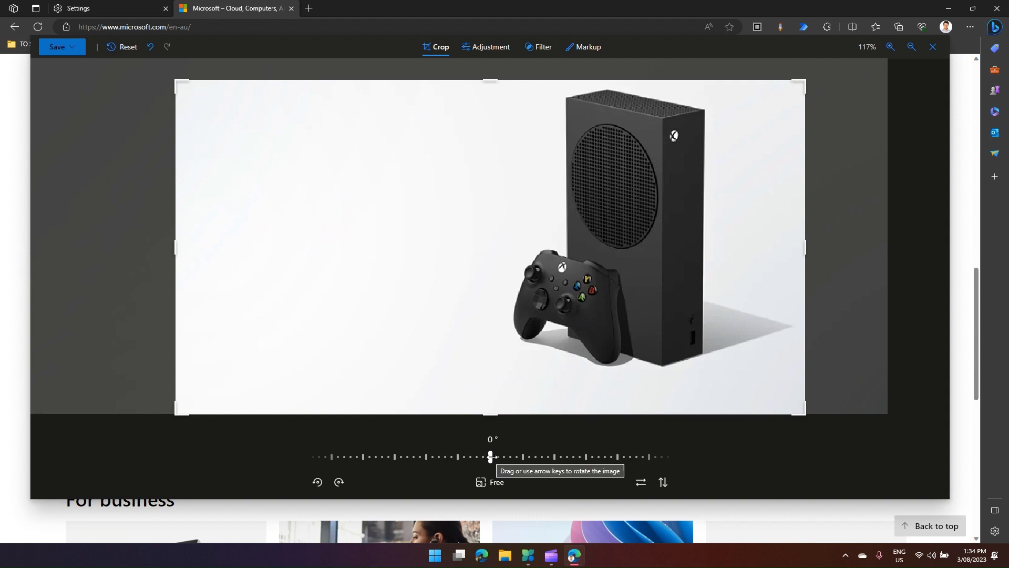
# Adjust the straighten slider, resetting to 0 and settling on a 5.7° tilt
pyautogui.moveTo(489, 457); pyautogui.dragTo(514, 457)
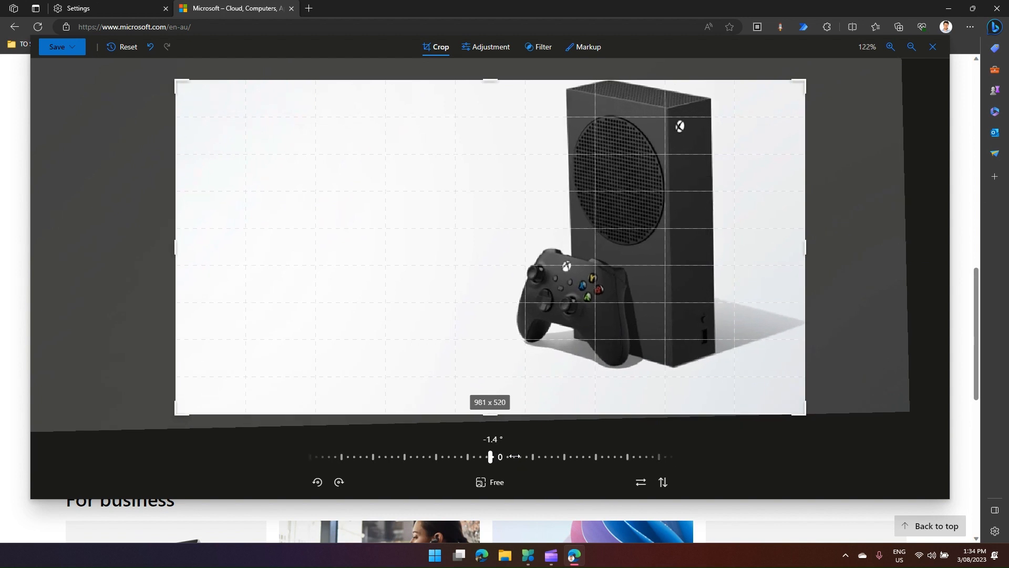
pyautogui.moveTo(490, 456); pyautogui.dragTo(512, 456)
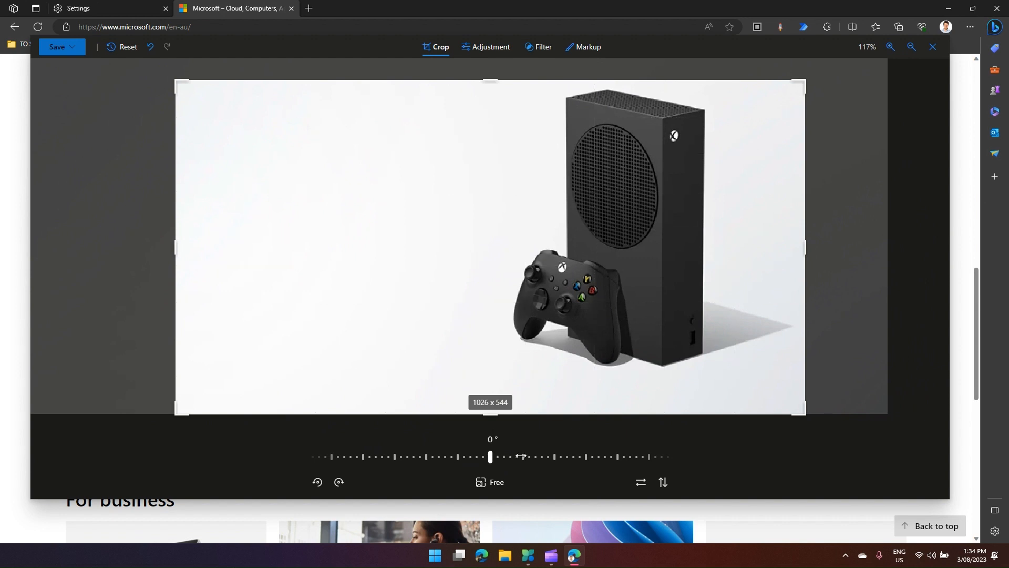
pyautogui.moveTo(490, 457); pyautogui.dragTo(488, 458)
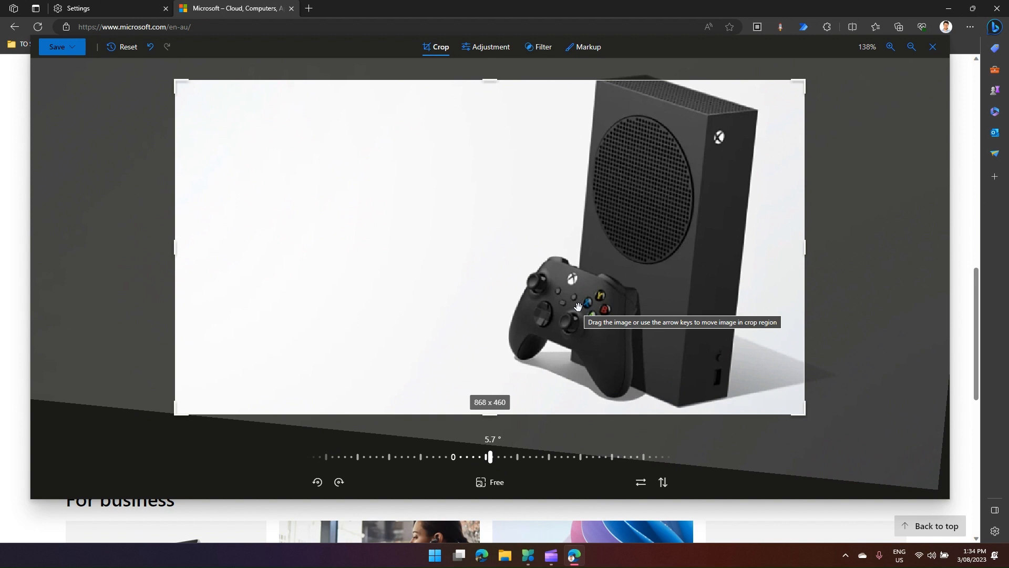
pyautogui.moveTo(337, 482)
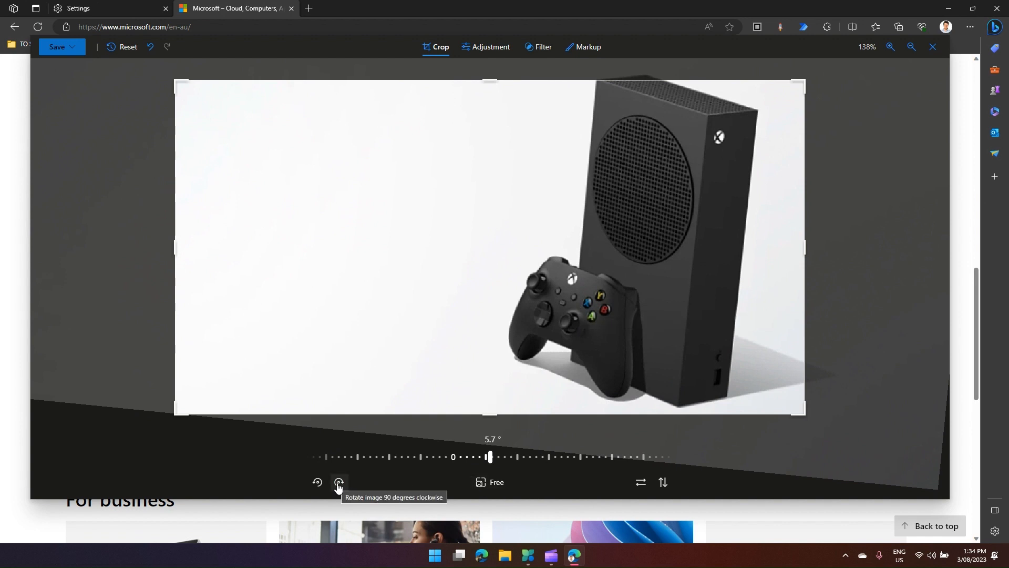
# Rotate the picture clockwise and back, then flip it horizontally and vertically
pyautogui.click(340, 491)
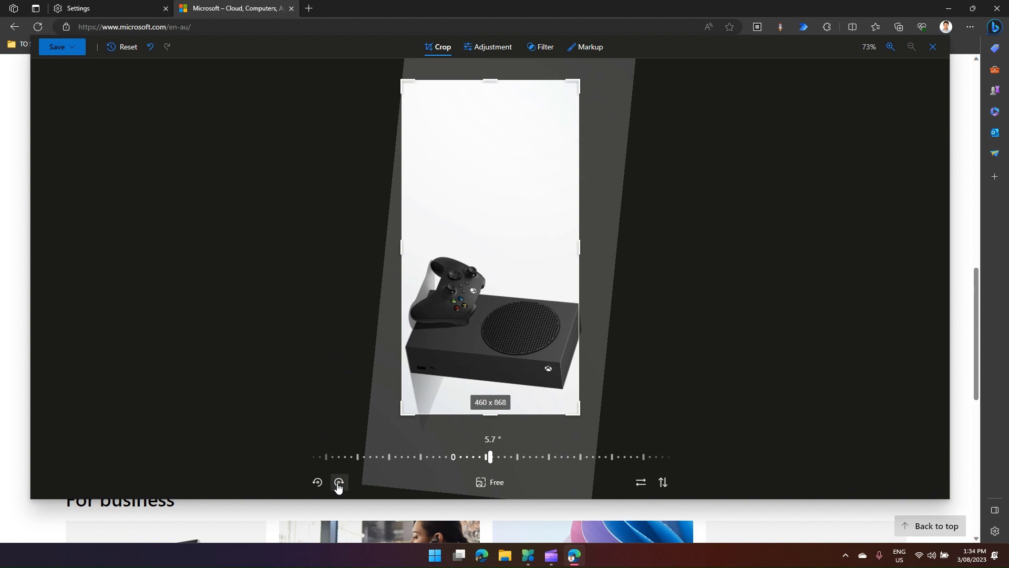
pyautogui.click(316, 483)
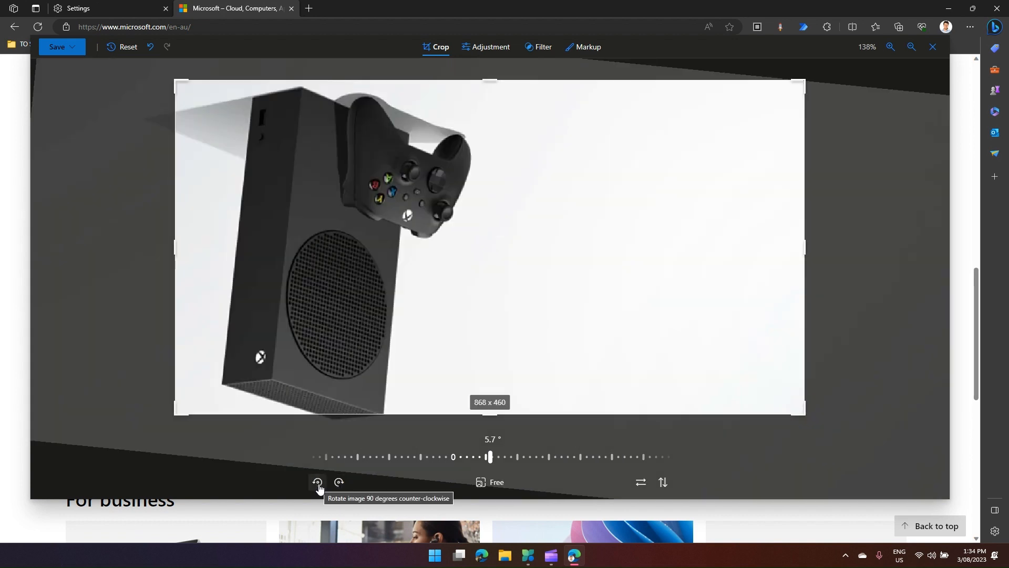
pyautogui.click(317, 482)
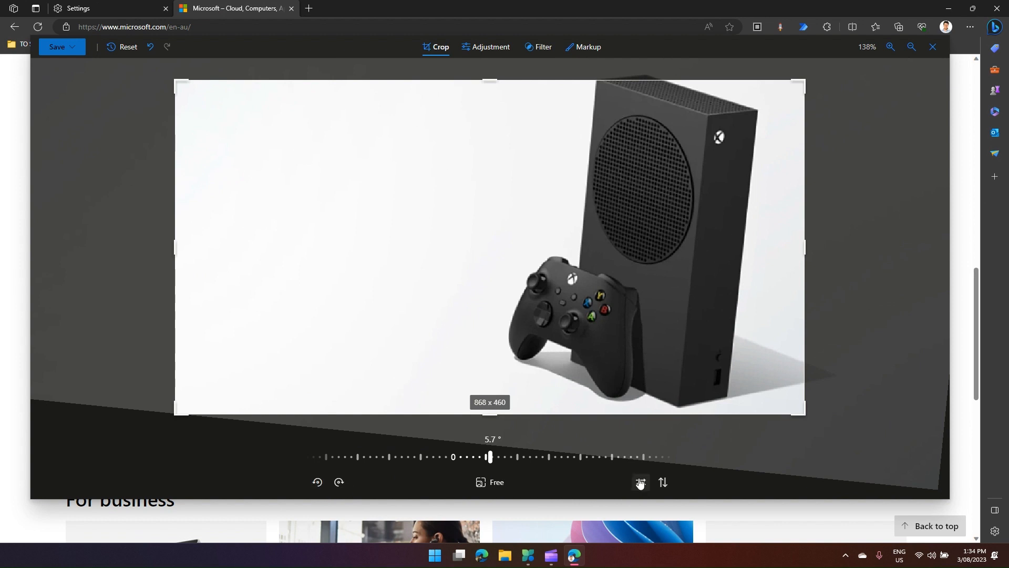
pyautogui.moveTo(639, 483)
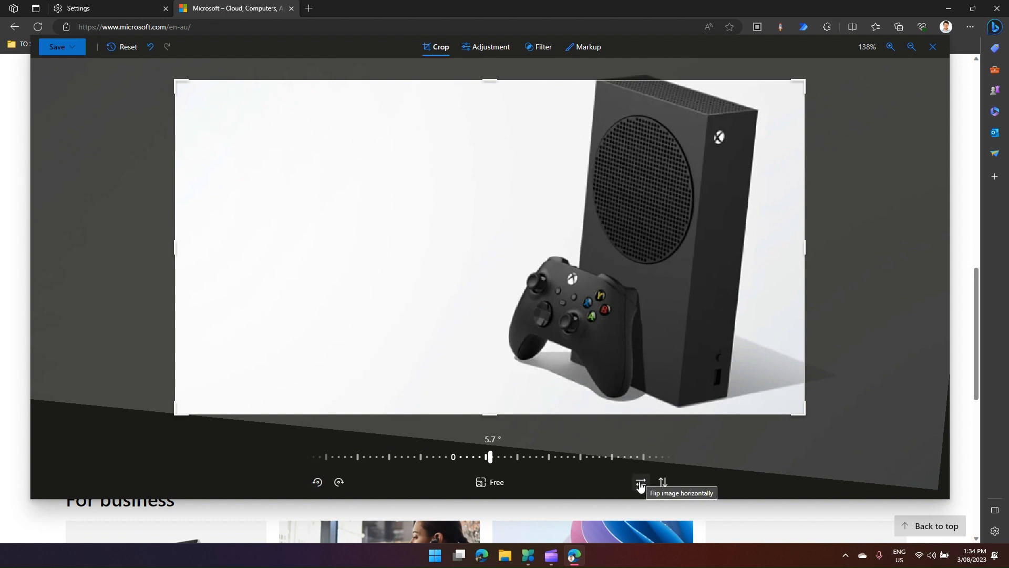
pyautogui.click(640, 482)
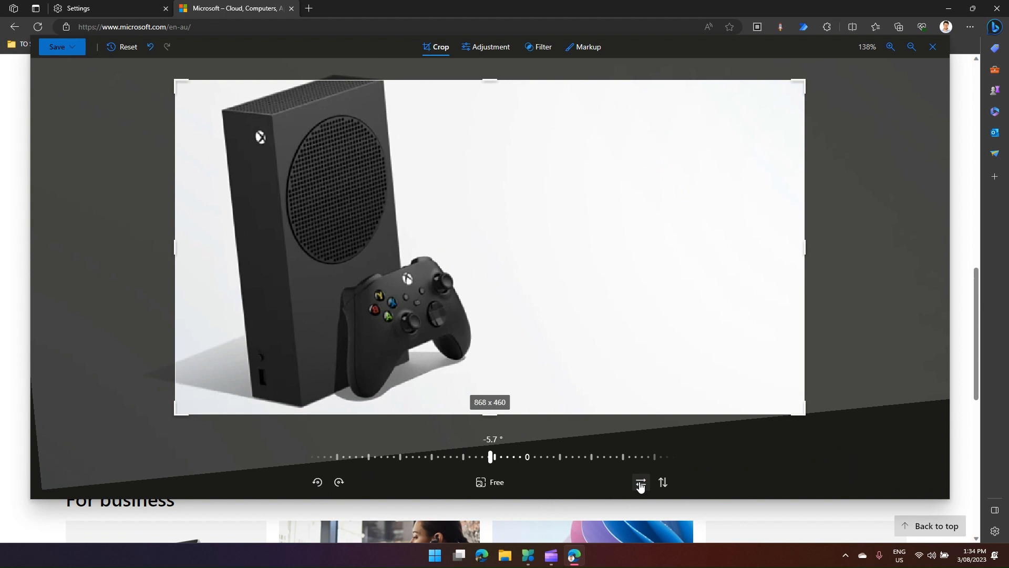
pyautogui.moveTo(662, 482)
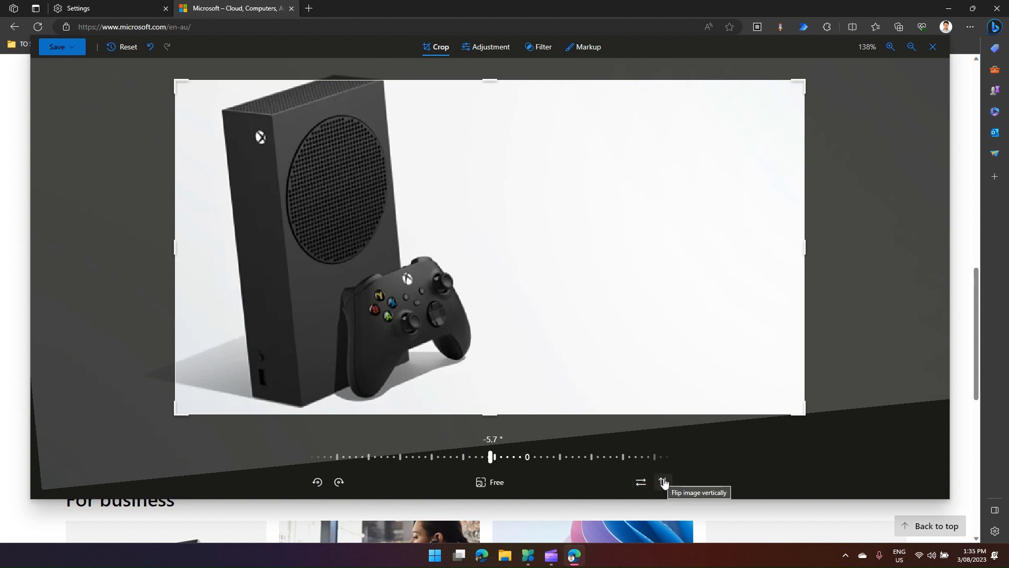
pyautogui.click(663, 481)
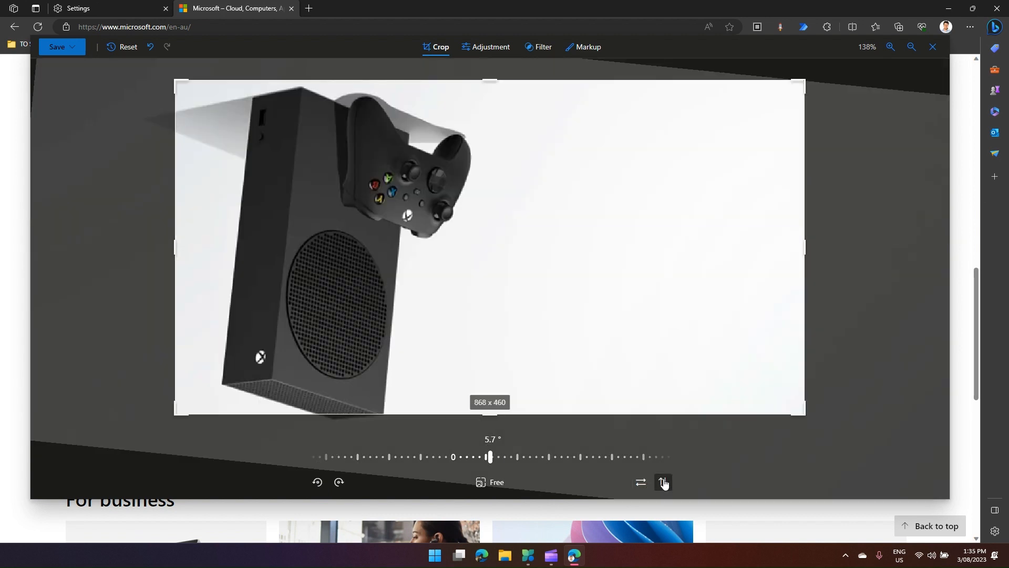
pyautogui.click(663, 483)
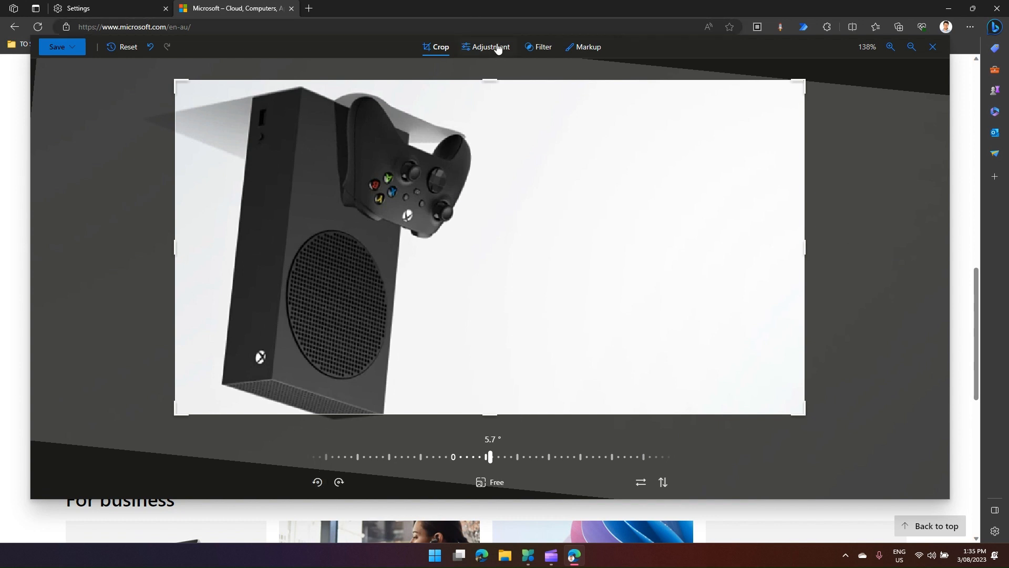
pyautogui.moveTo(491, 51)
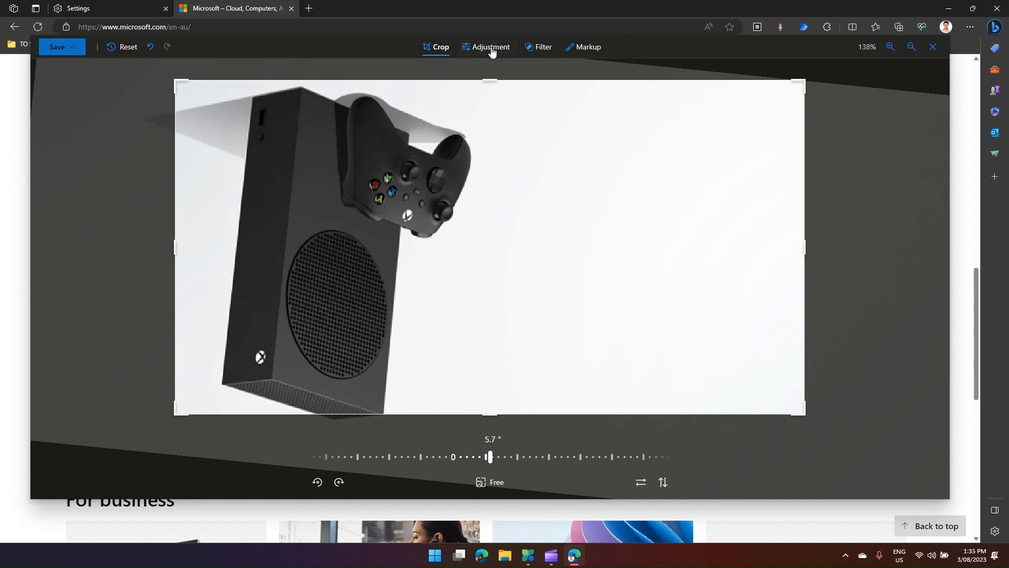
# Adjust light: raise brightness, lower exposure, Highlights -30, Shadows 16, Vignette -37
pyautogui.click(491, 47)
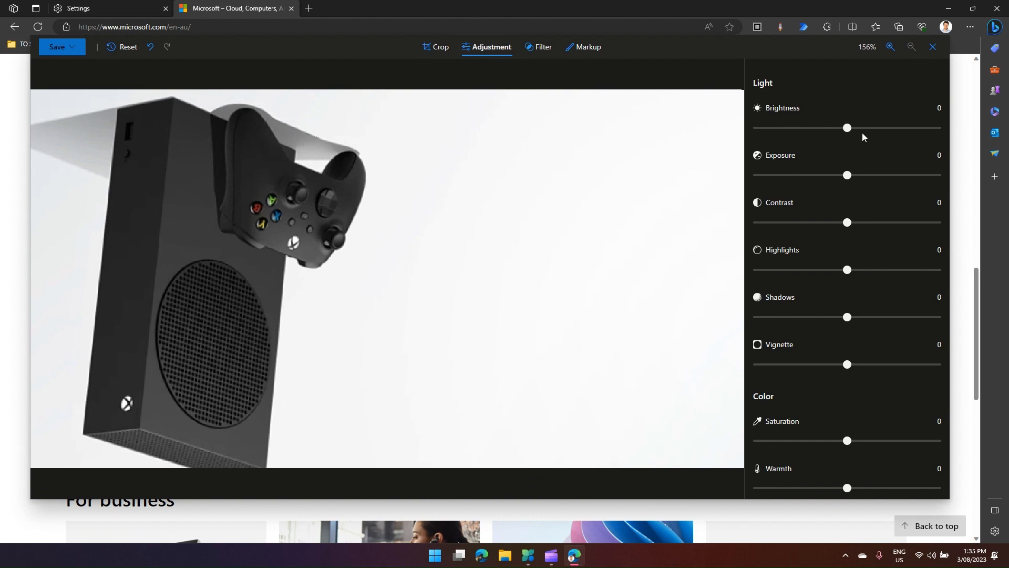
pyautogui.moveTo(848, 127); pyautogui.dragTo(904, 128)
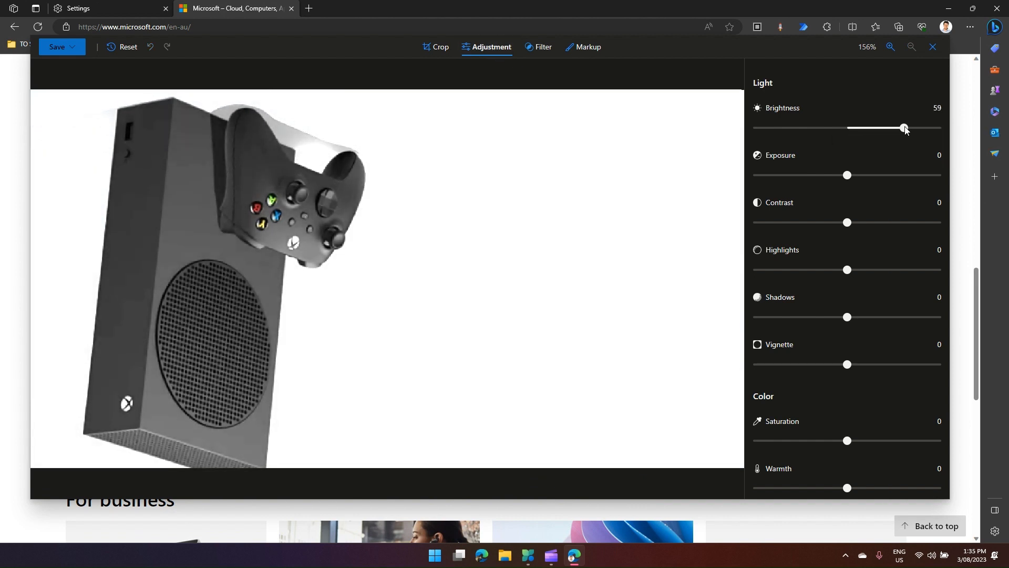
pyautogui.moveTo(847, 176); pyautogui.dragTo(796, 175)
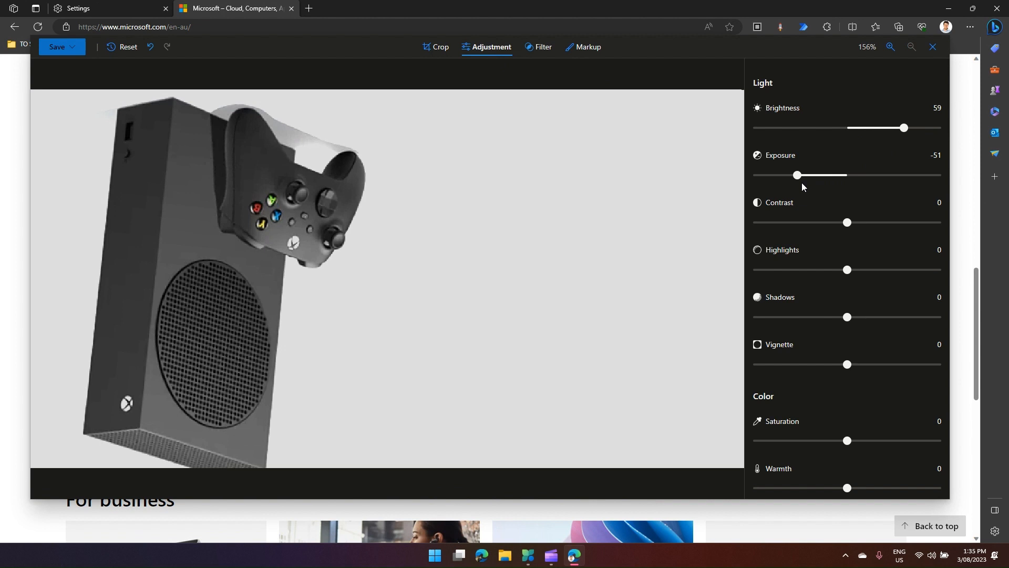
pyautogui.moveTo(847, 222); pyautogui.dragTo(885, 222)
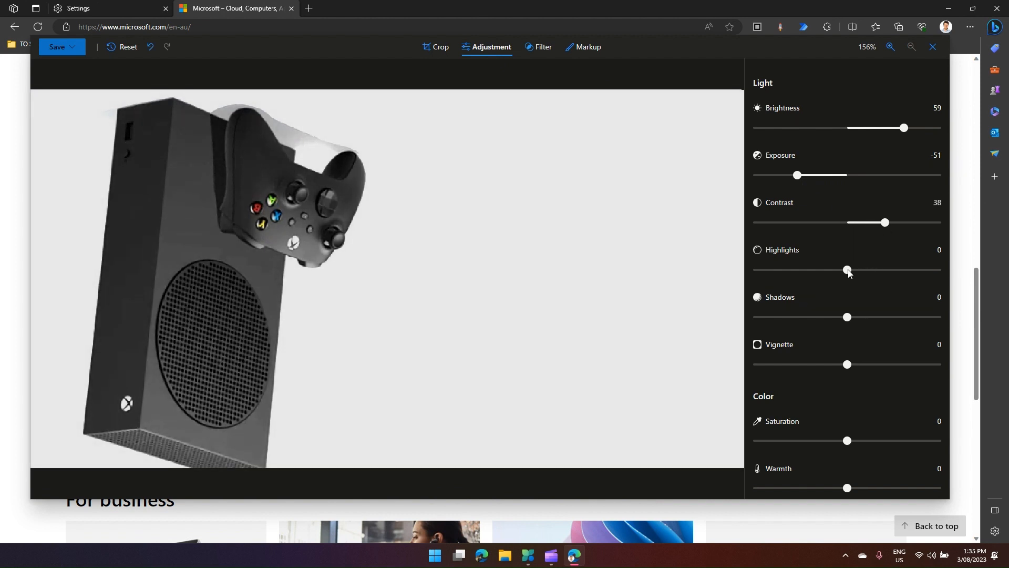
pyautogui.moveTo(847, 269); pyautogui.dragTo(814, 269)
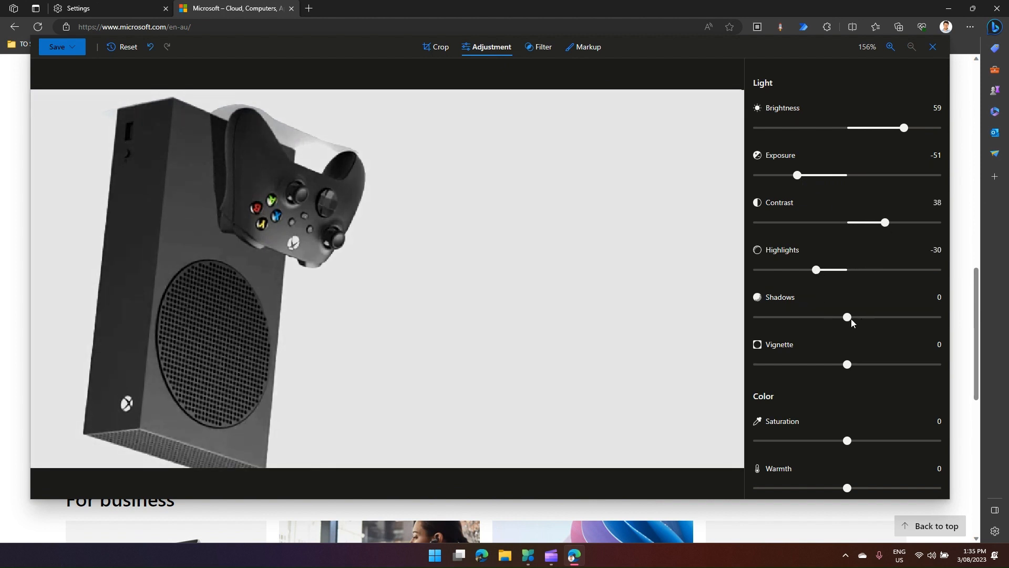
pyautogui.moveTo(847, 365); pyautogui.dragTo(809, 364)
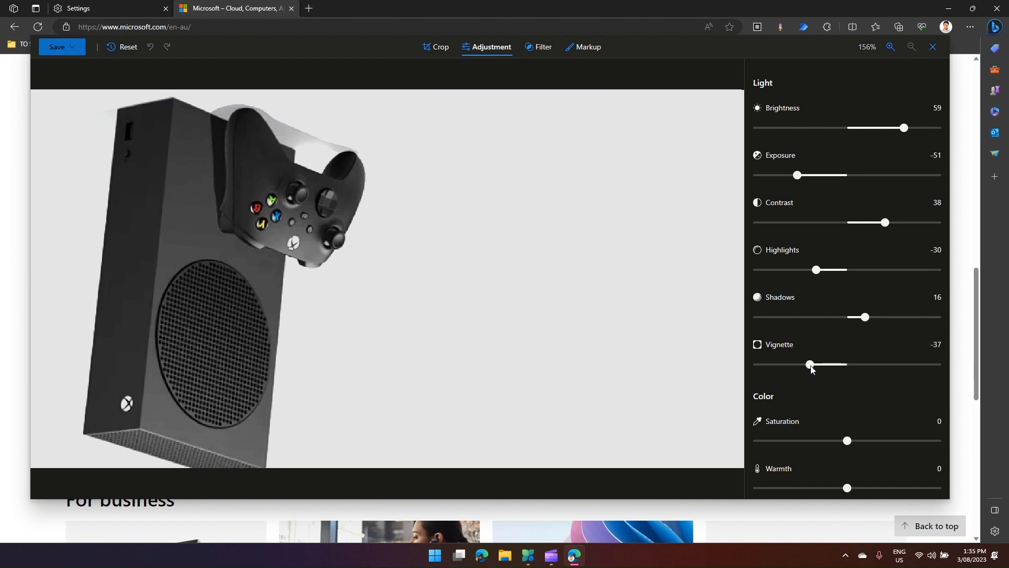
pyautogui.moveTo(851, 442)
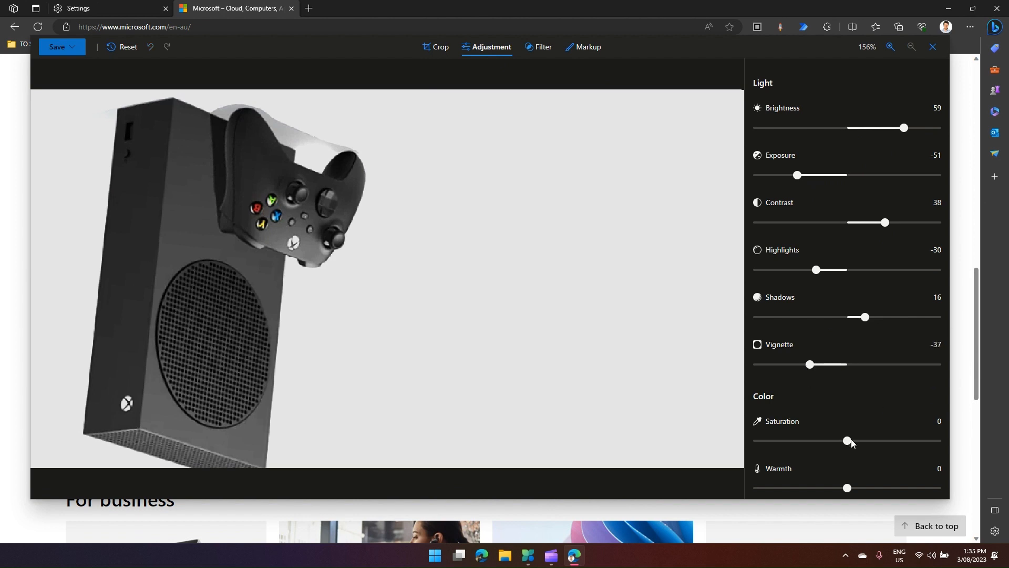
# Boost colour Saturation to 20 and Warmth to 31 for a warmer look
pyautogui.moveTo(846, 441); pyautogui.dragTo(868, 440)
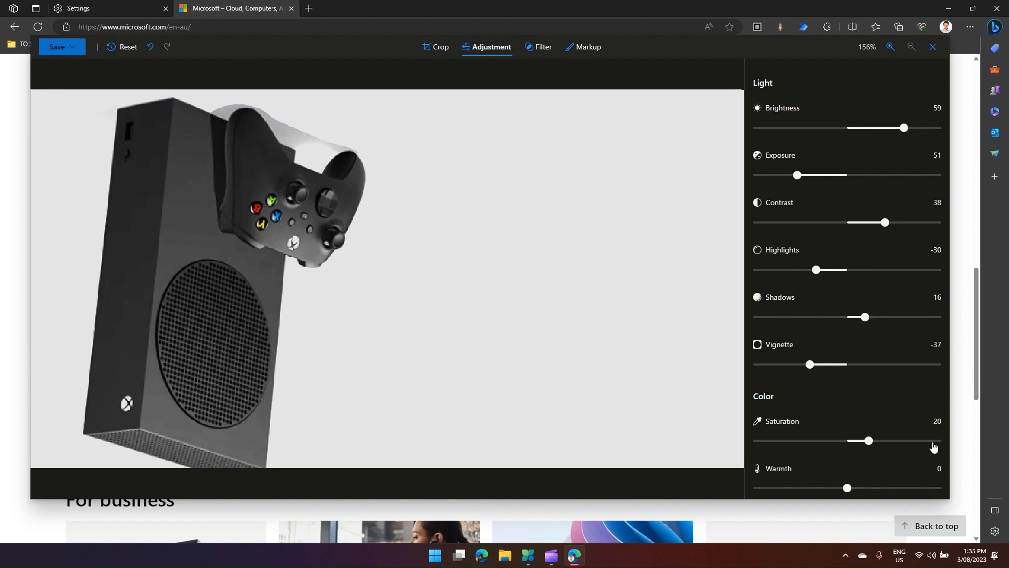
pyautogui.moveTo(847, 488); pyautogui.dragTo(870, 488)
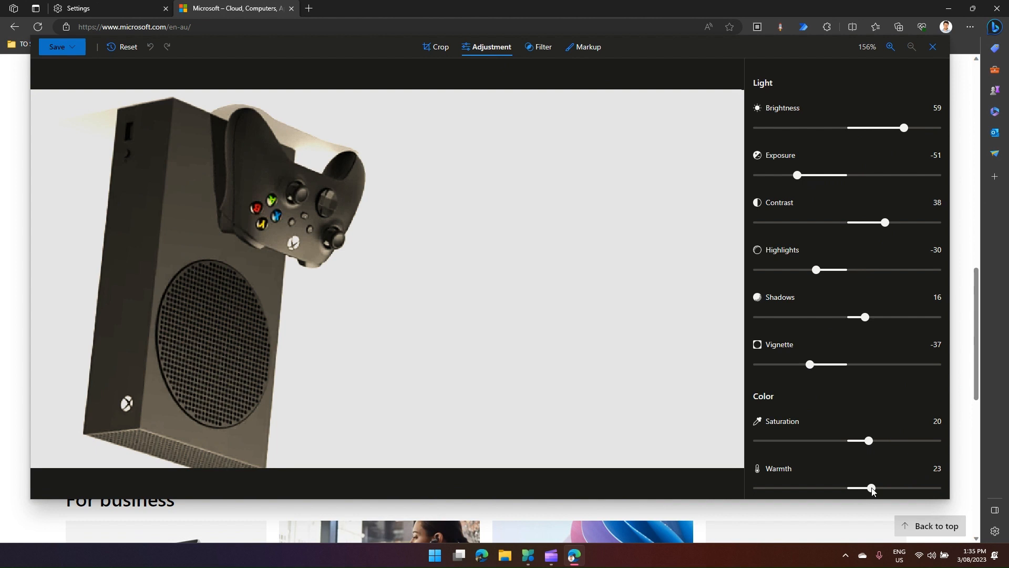
pyautogui.moveTo(873, 488); pyautogui.dragTo(877, 487)
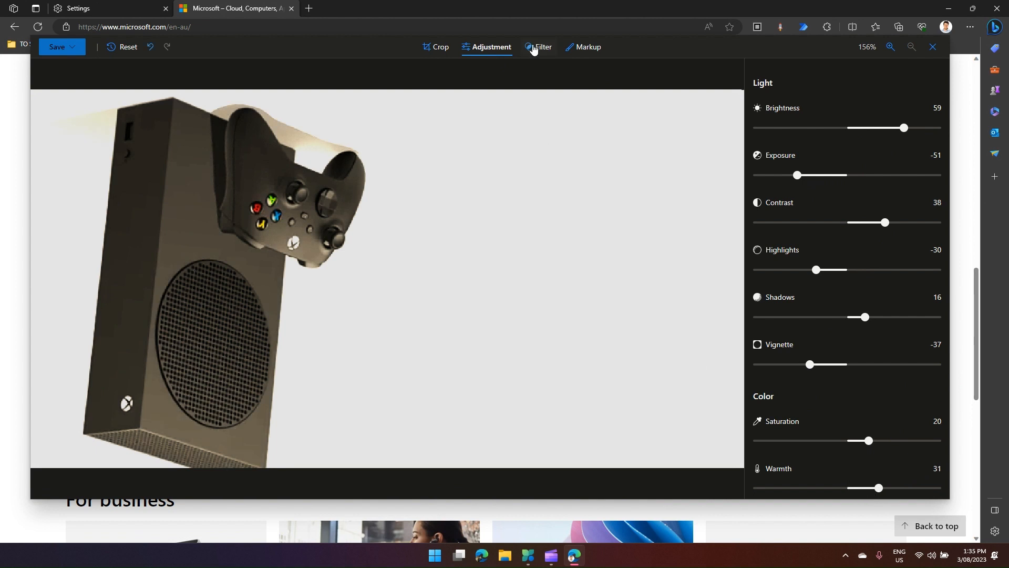
# Try the Vivid Cool filter and lower its intensity to 54
pyautogui.click(543, 47)
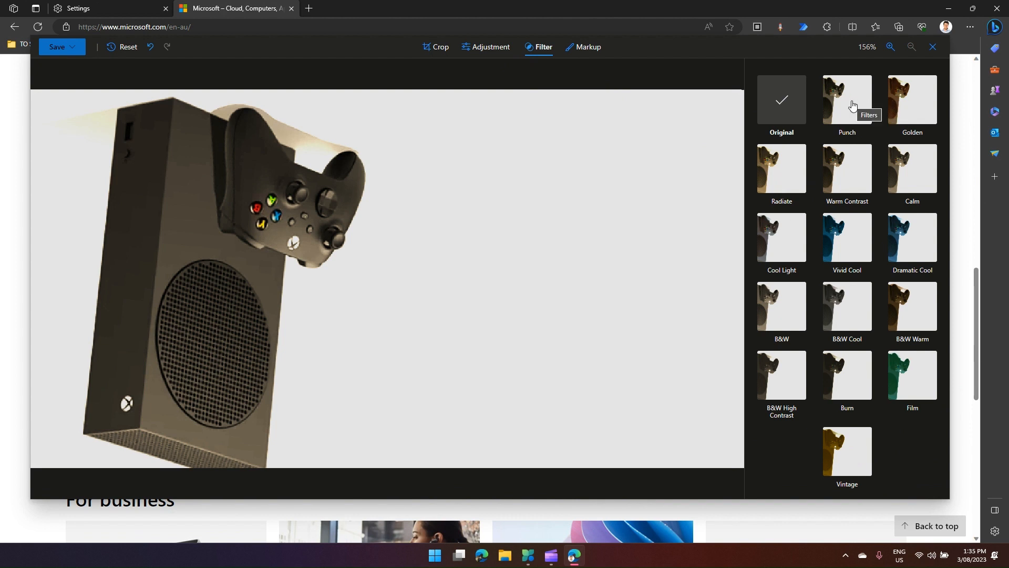
pyautogui.moveTo(850, 241)
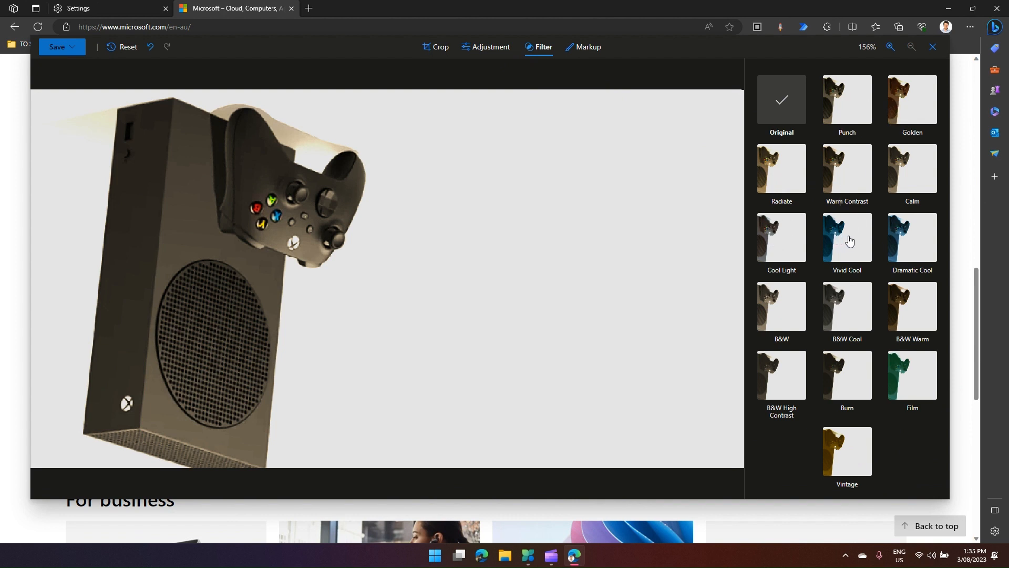
pyautogui.click(846, 237)
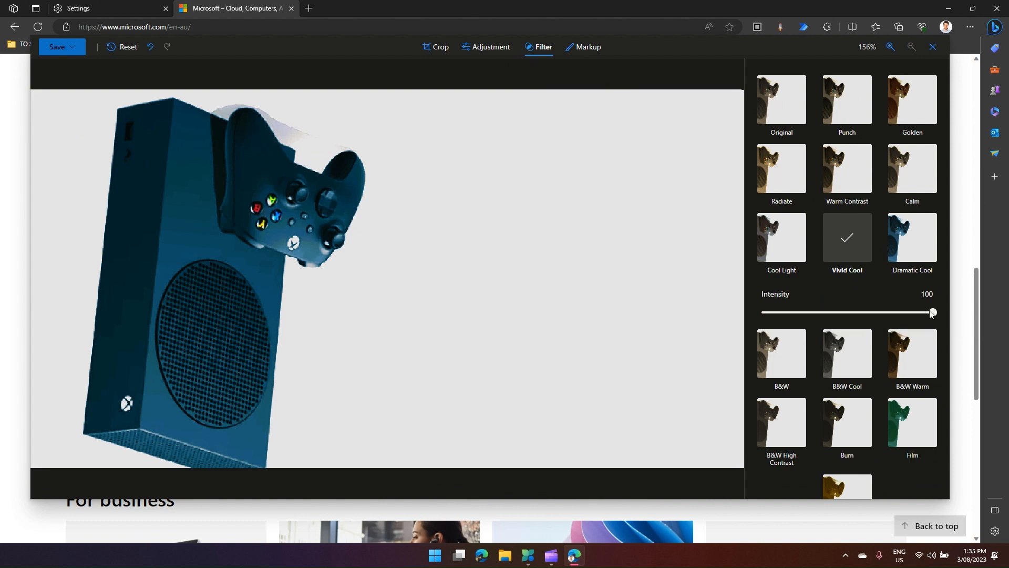
pyautogui.moveTo(932, 312); pyautogui.dragTo(881, 312)
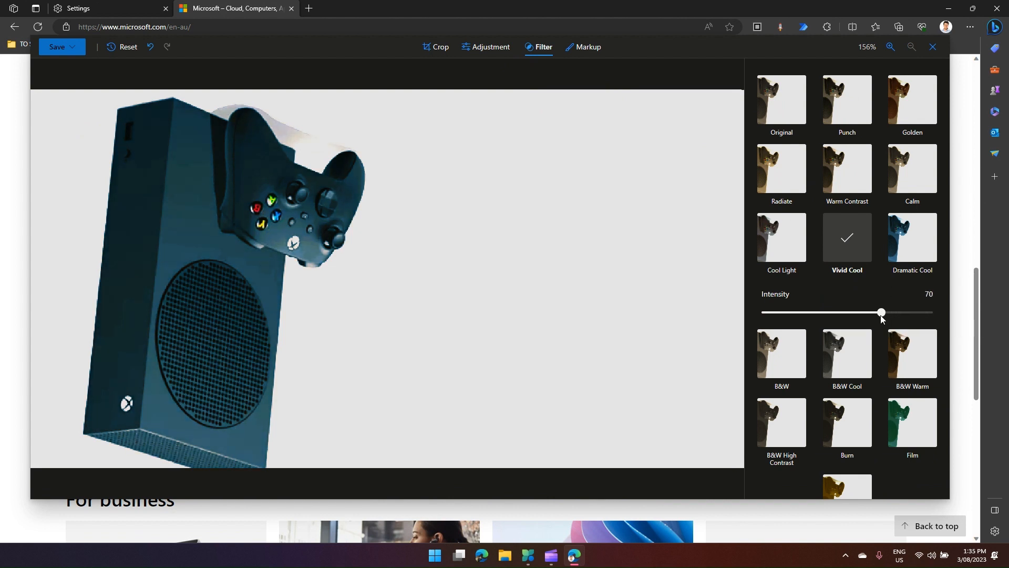
pyautogui.moveTo(881, 312); pyautogui.dragTo(853, 312)
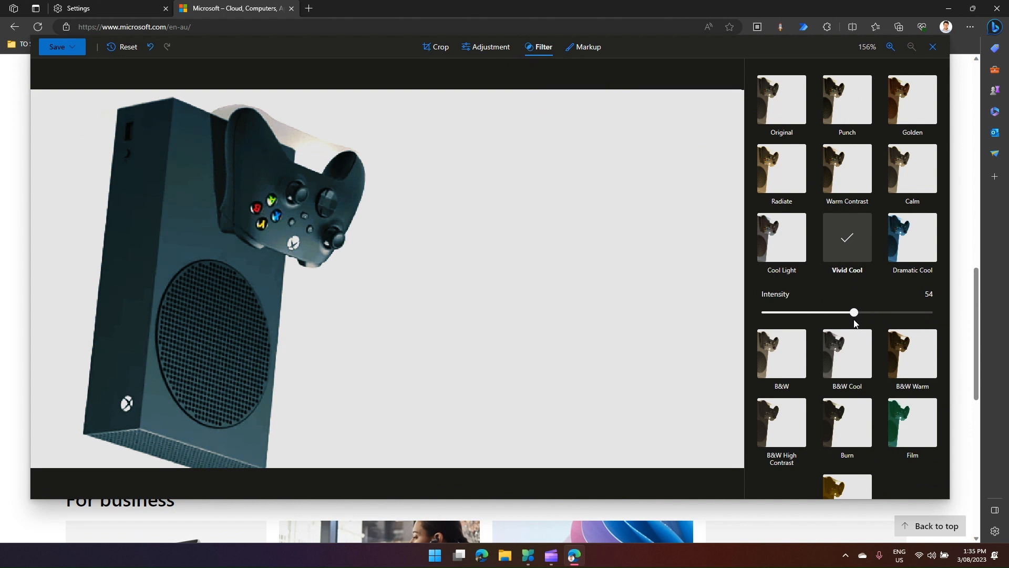
pyautogui.moveTo(911, 169)
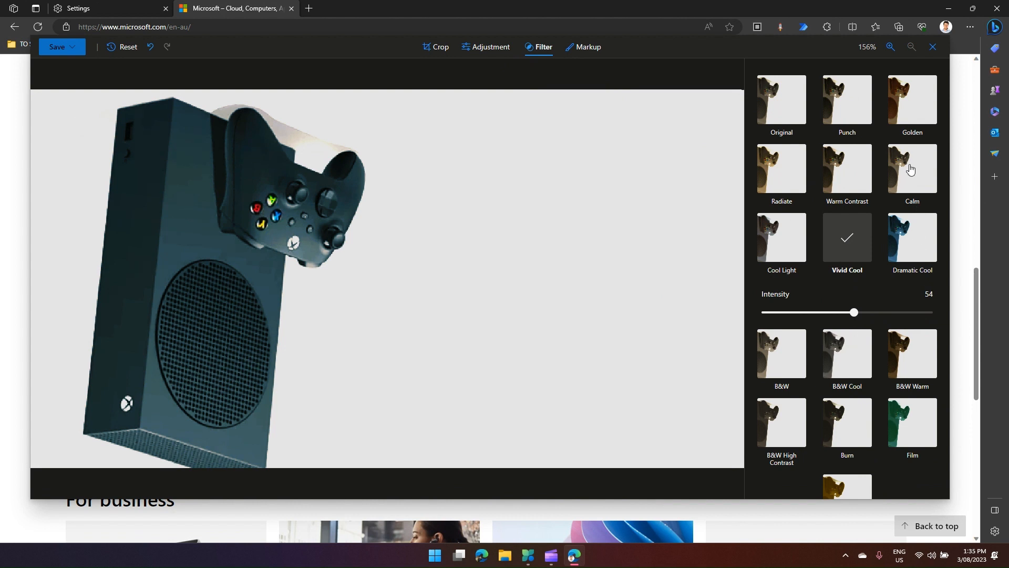
# Switch to the Calm filter and tone its intensity down to 38
pyautogui.click(911, 168)
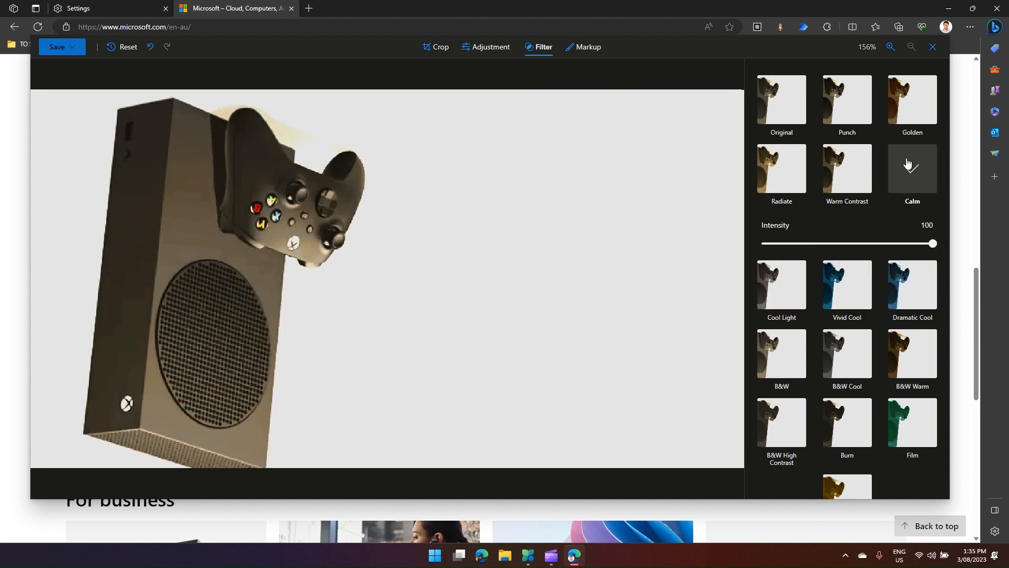
pyautogui.click(910, 169)
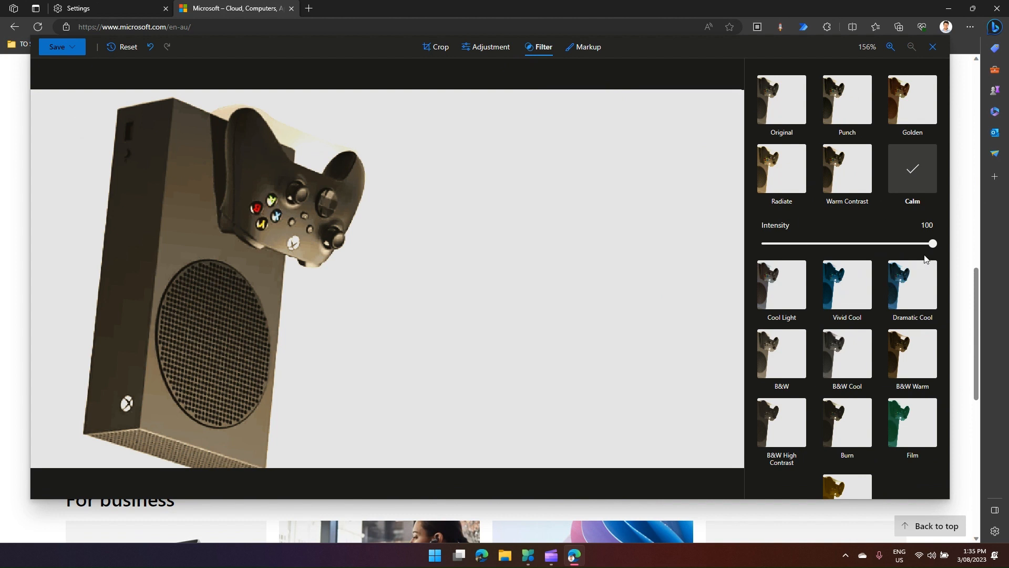
pyautogui.moveTo(932, 243); pyautogui.dragTo(827, 242)
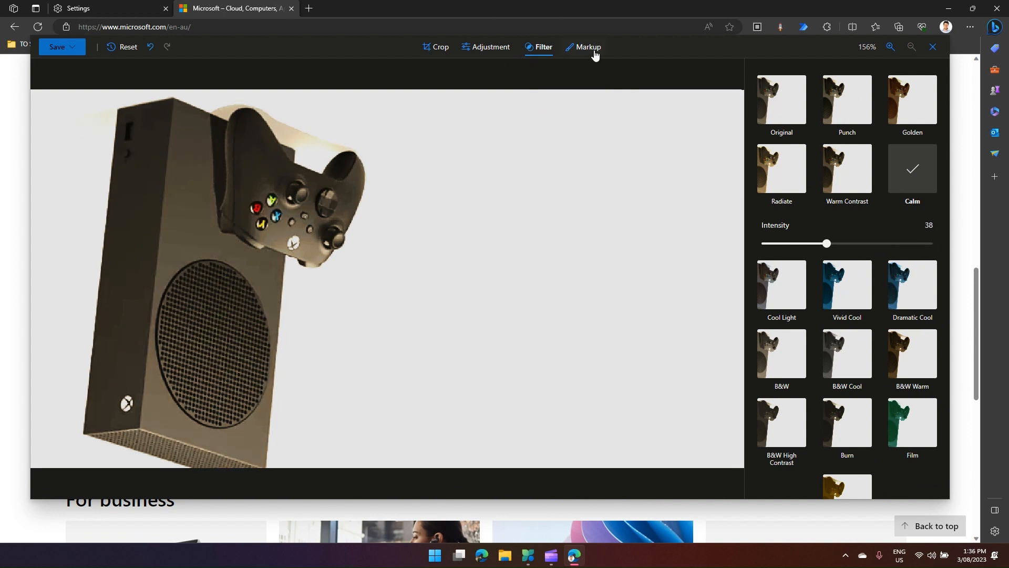
# Draw the word Xbox, blue arrows and an orange double arrow in Markup, then pick another pen colour
pyautogui.click(583, 47)
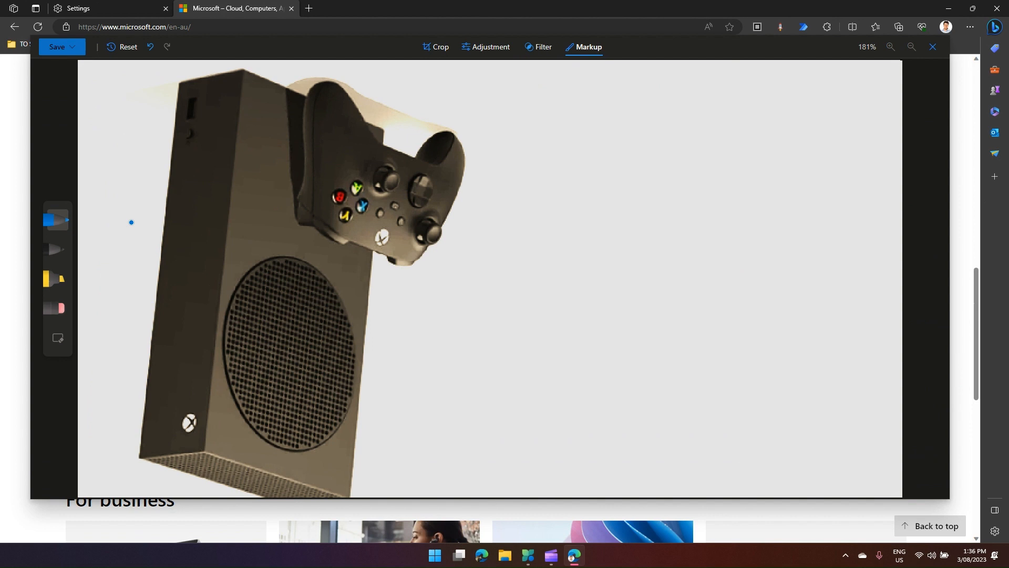
pyautogui.moveTo(602, 171)
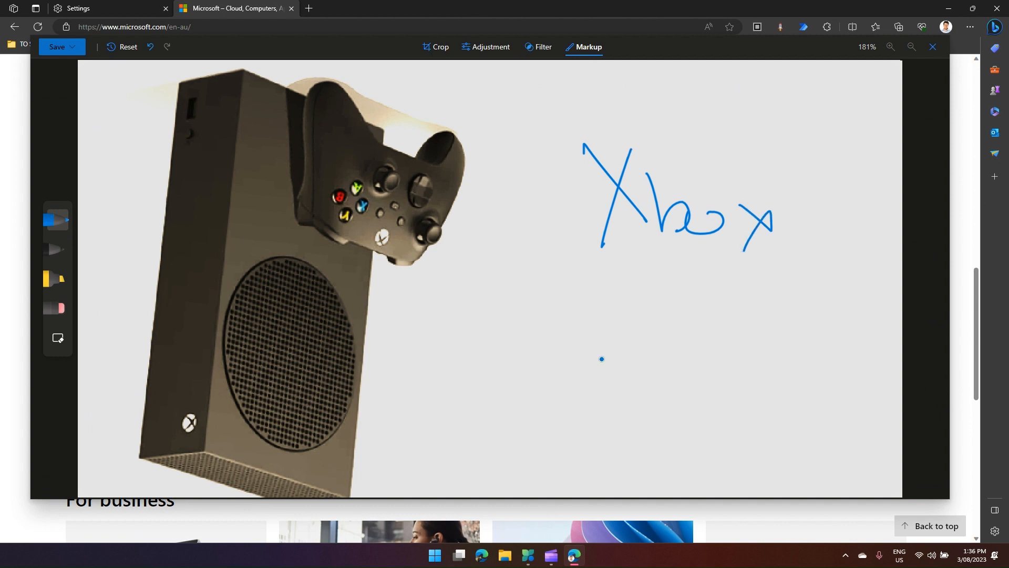
pyautogui.moveTo(721, 315); pyautogui.dragTo(470, 312)
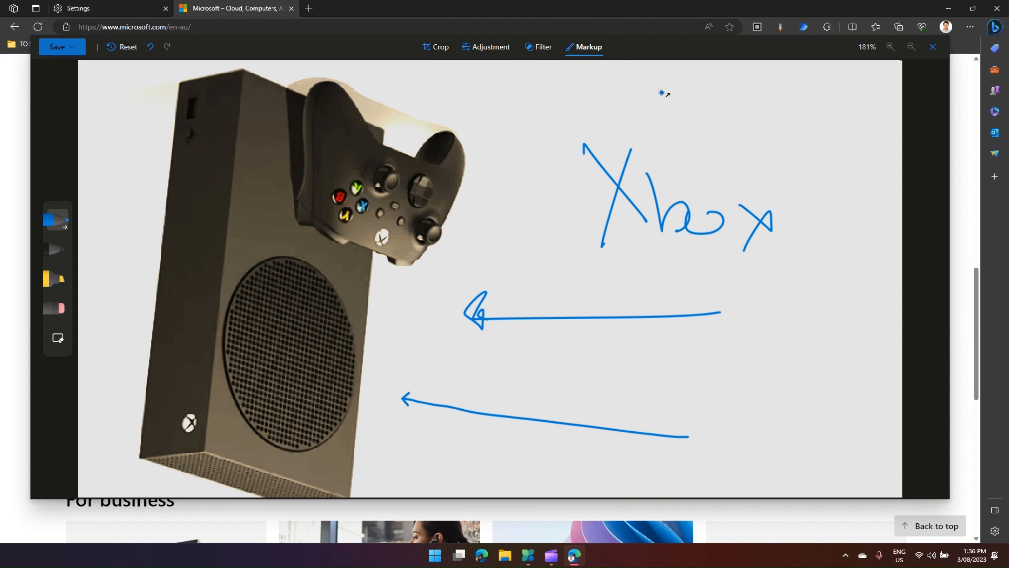
pyautogui.moveTo(689, 88); pyautogui.dragTo(340, 179)
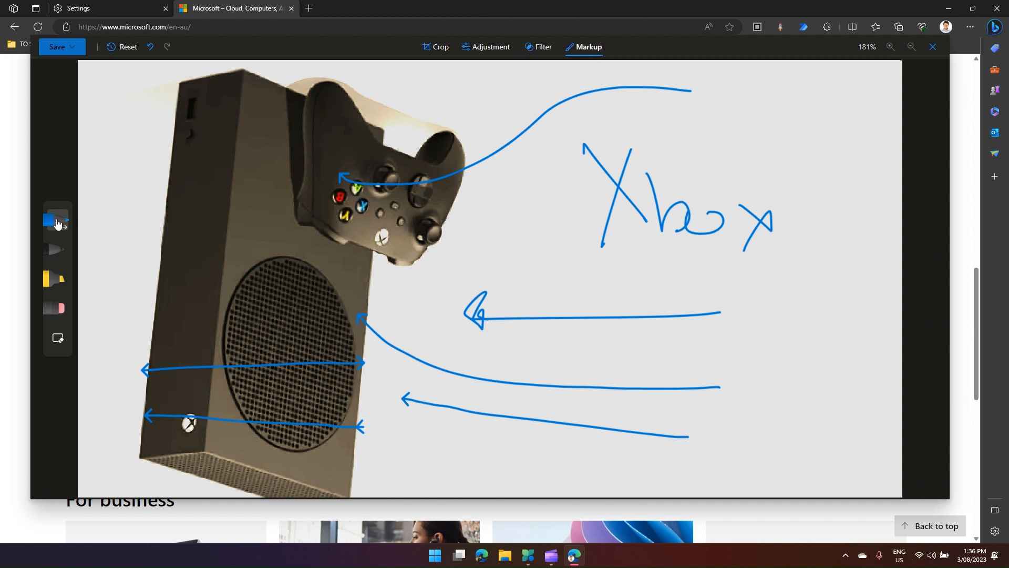
pyautogui.moveTo(270, 228); pyautogui.dragTo(206, 187)
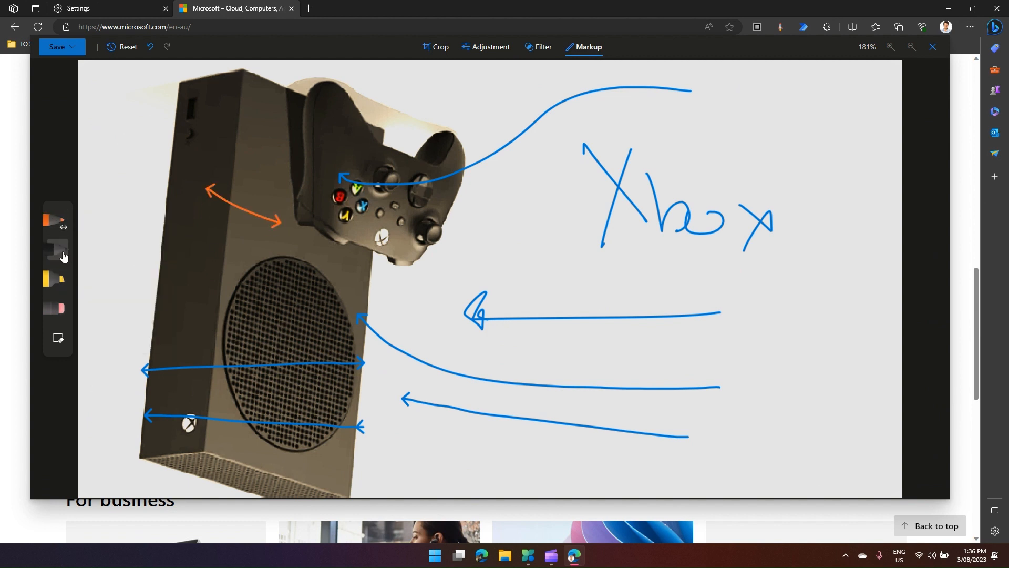
pyautogui.click(56, 250)
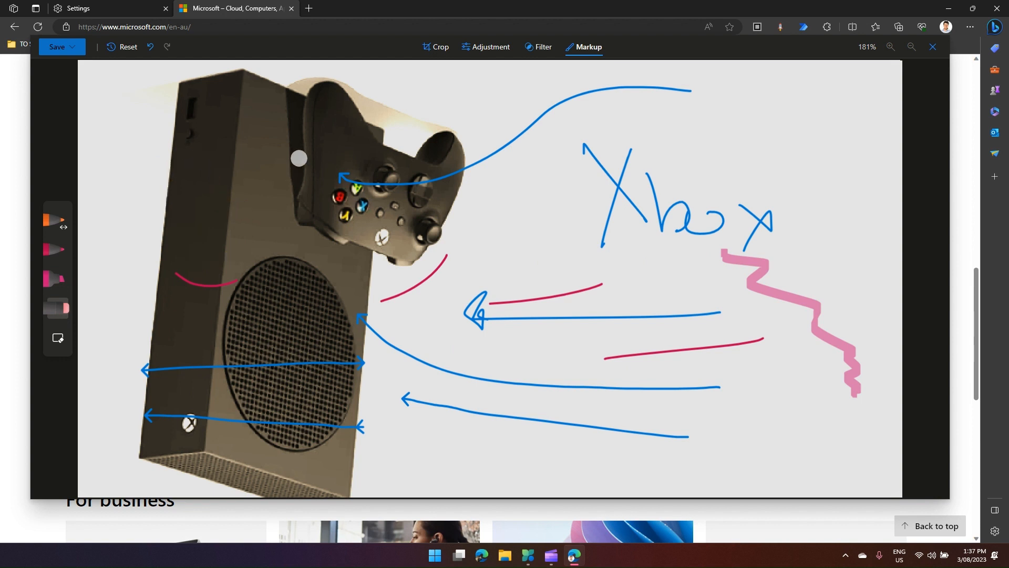
pyautogui.moveTo(58, 338)
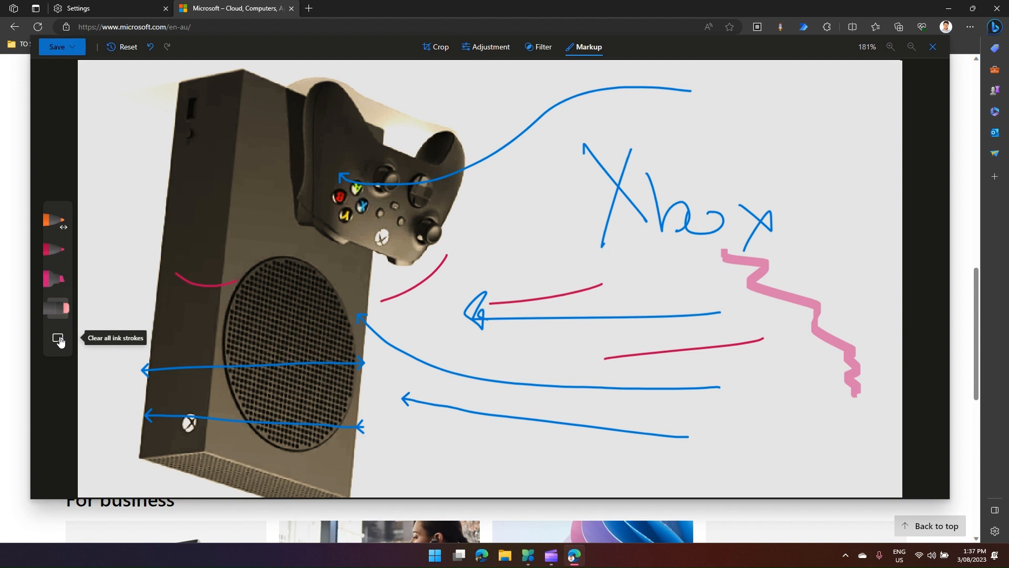
# Clear all ink strokes and redraw red curves and an orange double arrow, then reach the save options
pyautogui.click(57, 337)
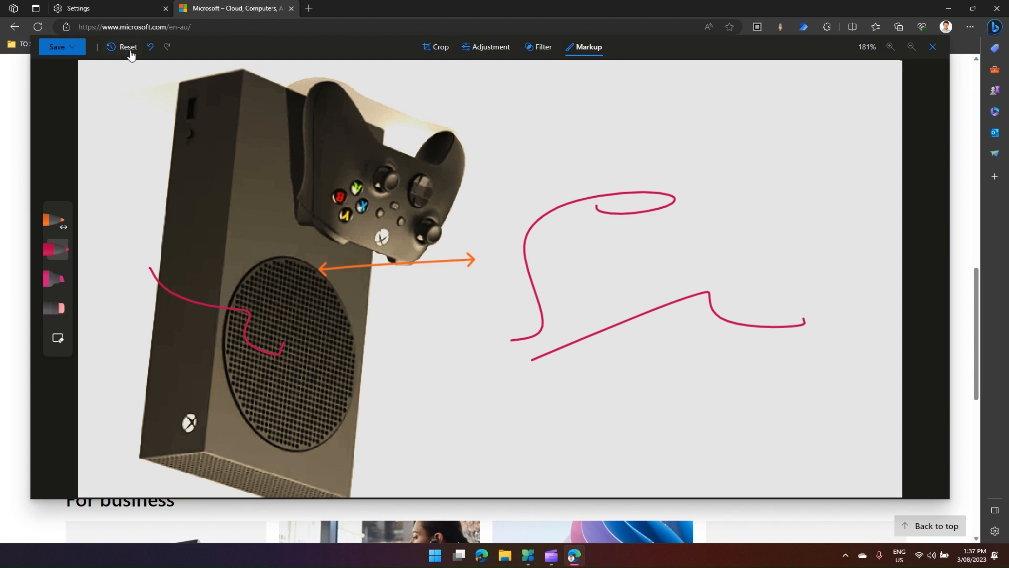
pyautogui.moveTo(118, 56)
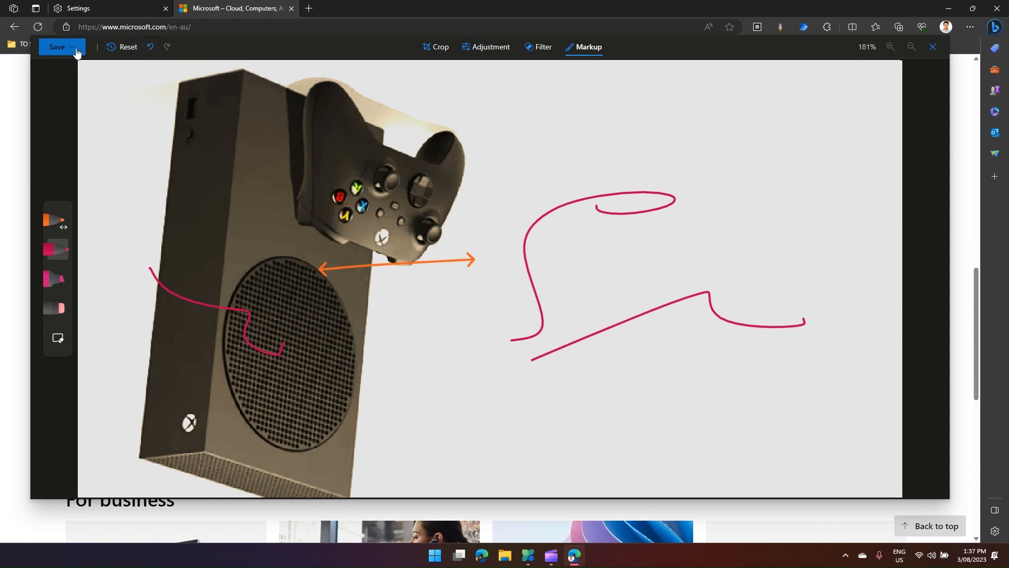
pyautogui.click(71, 47)
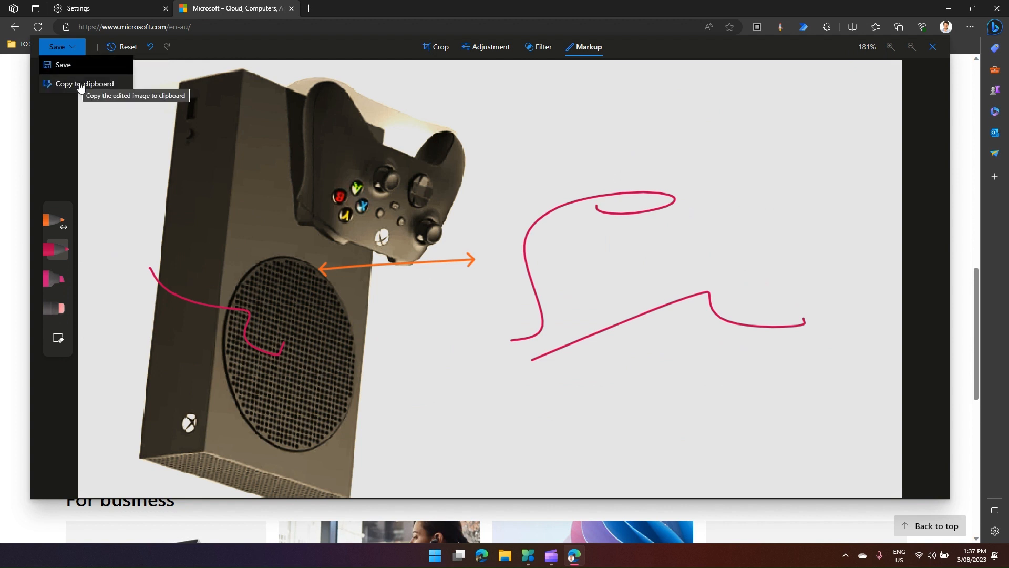
pyautogui.moveTo(62, 64)
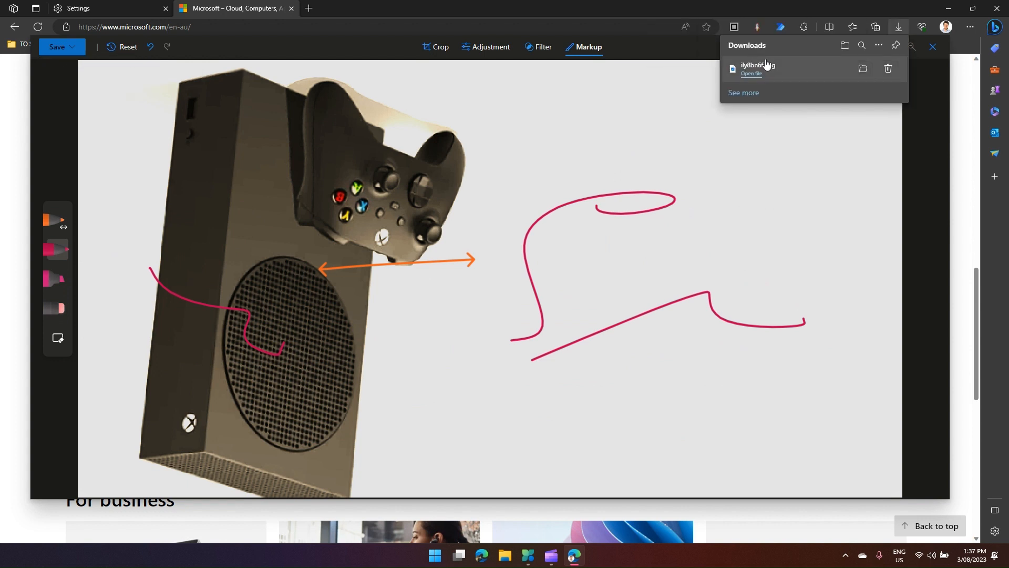
pyautogui.moveTo(752, 74)
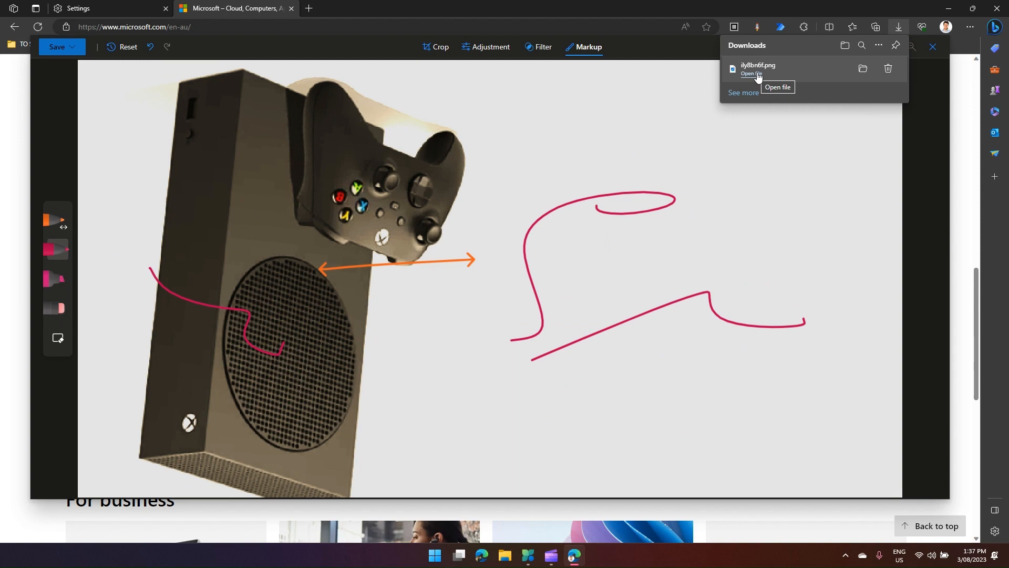
# Save the edited image as ily8bn6f.png and open it from Downloads in Photos
pyautogui.click(748, 72)
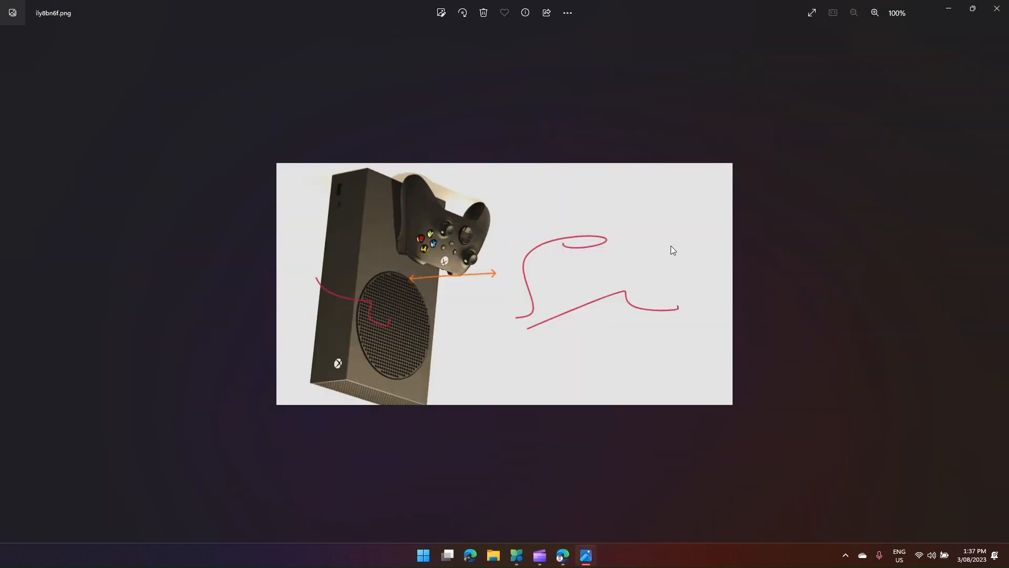
pyautogui.moveTo(617, 250)
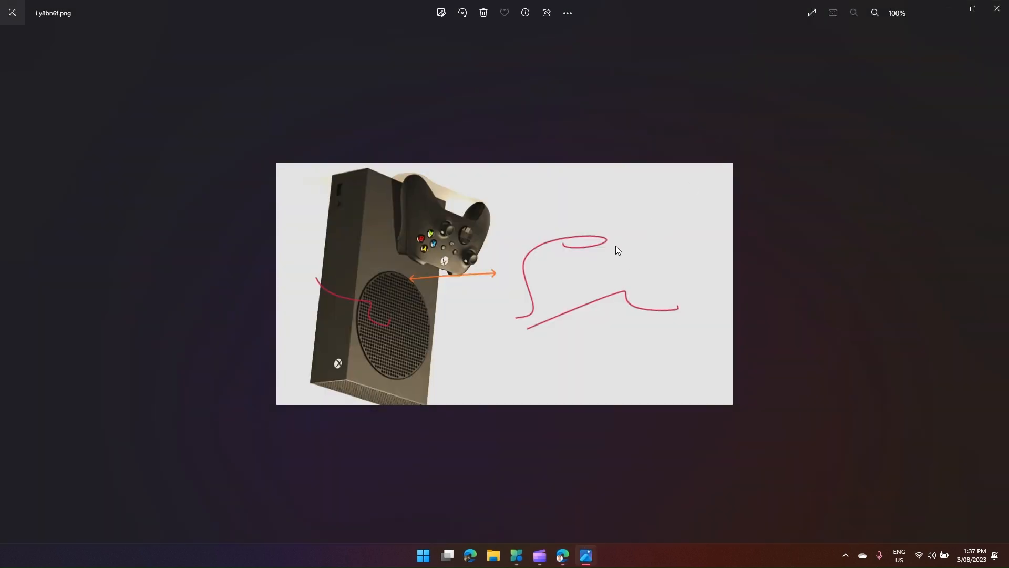